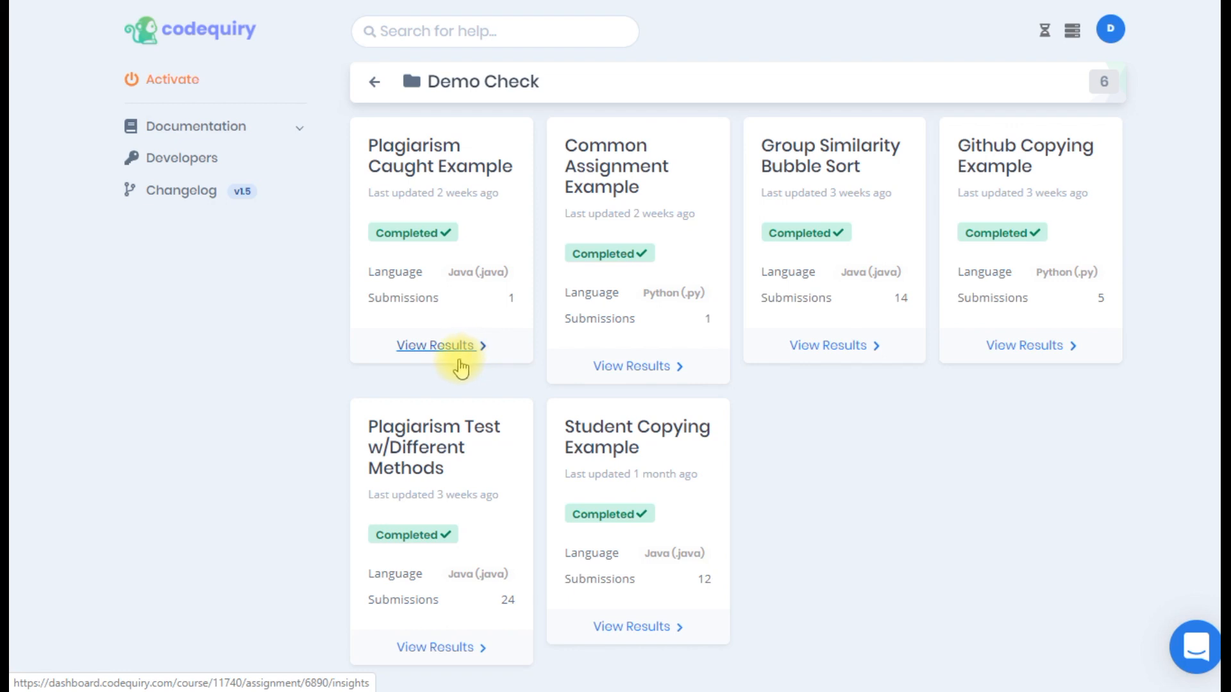
{"action": "mouse_move", "coordinate": [418, 560]}
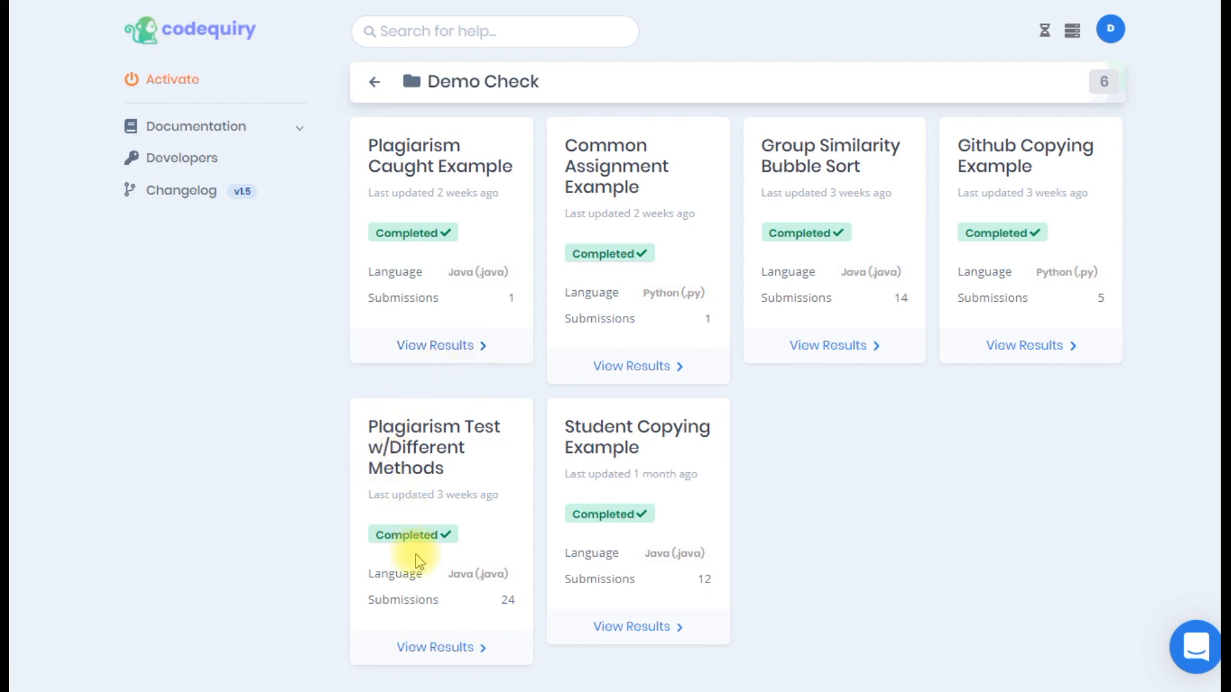
View the results of the Plagiarism Test w/Different Methods check in the Demo Check folder
{"action": "left_click", "coordinate": [440, 647]}
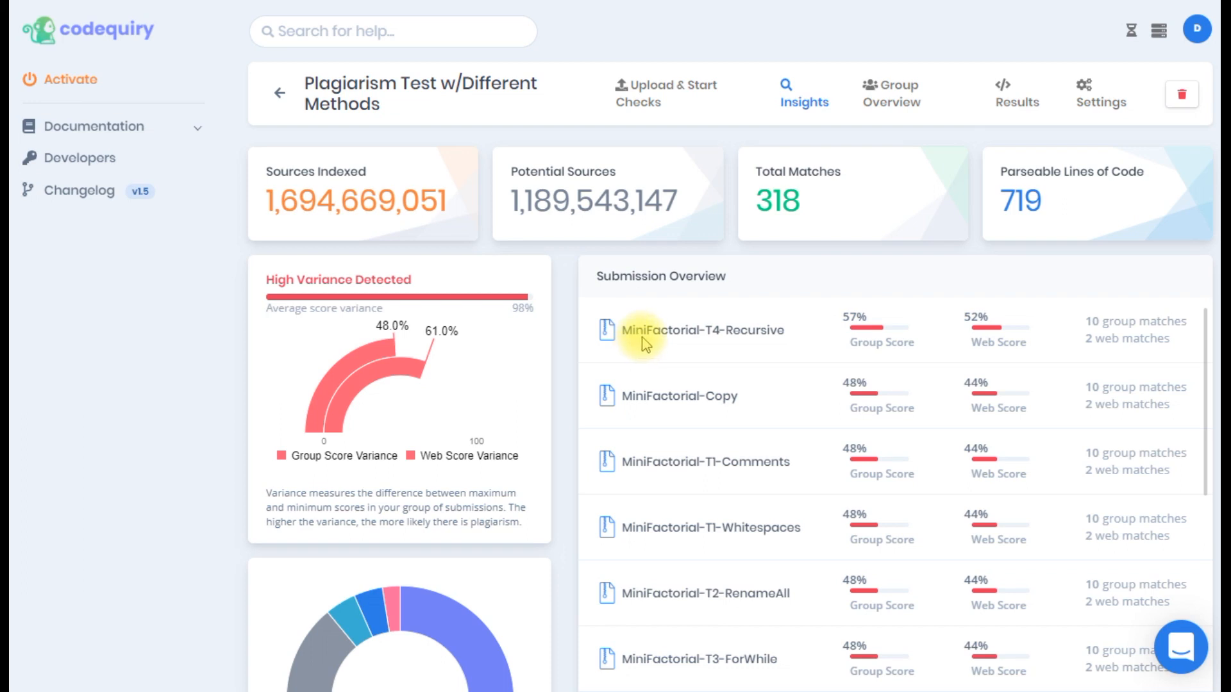
{"action": "mouse_move", "coordinate": [659, 329]}
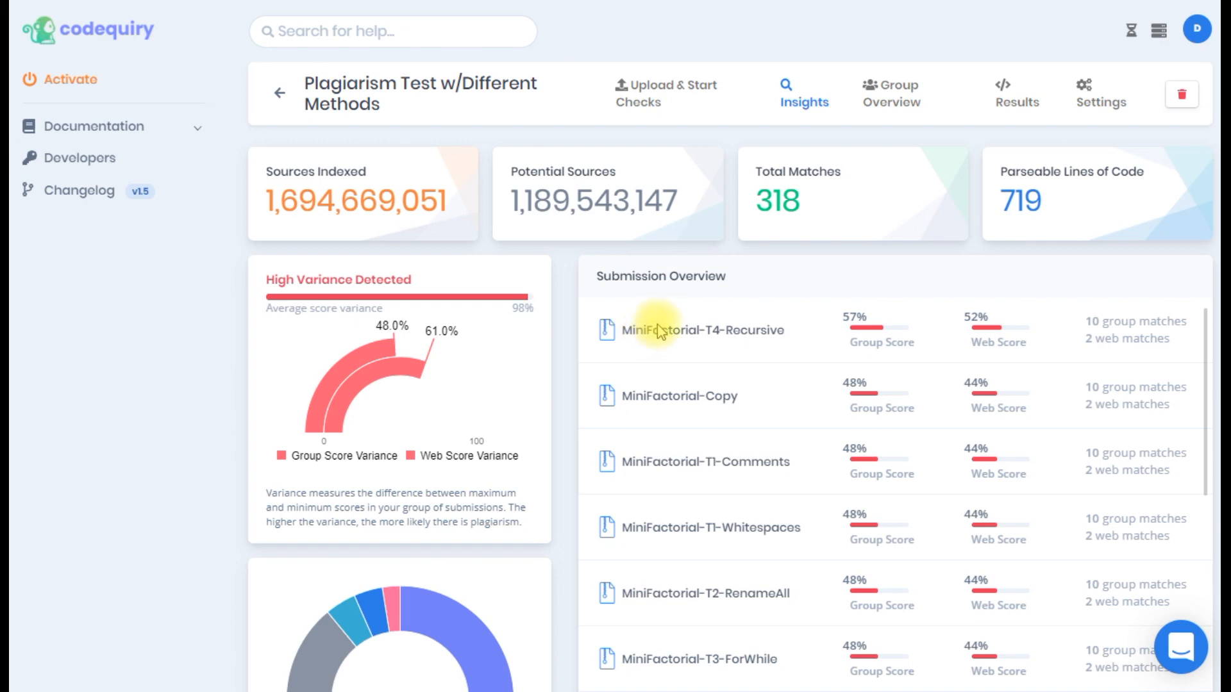
{"action": "mouse_move", "coordinate": [573, 341]}
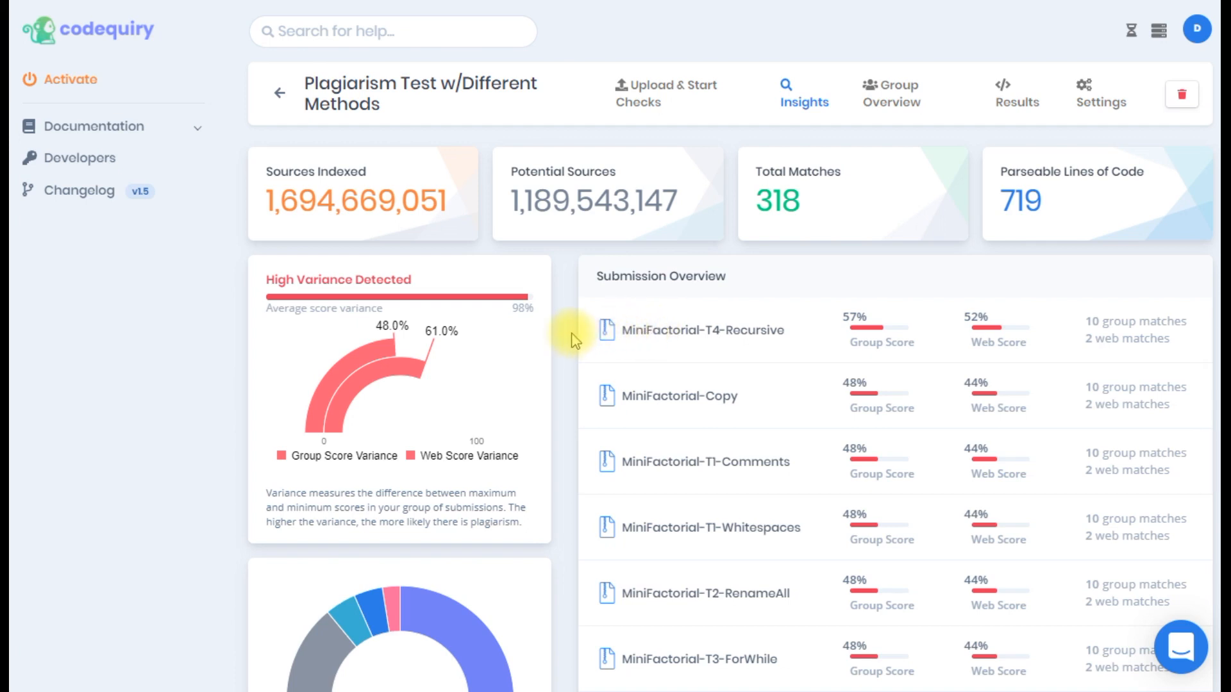
{"action": "mouse_move", "coordinate": [585, 329]}
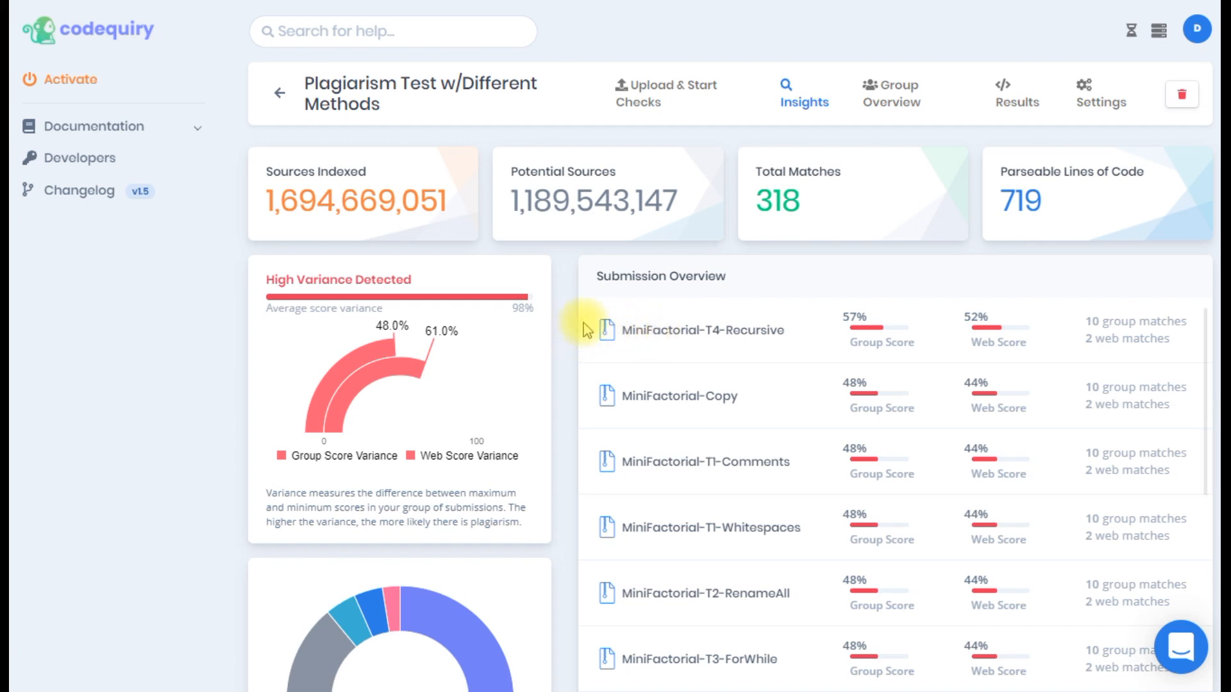
{"action": "mouse_move", "coordinate": [599, 330]}
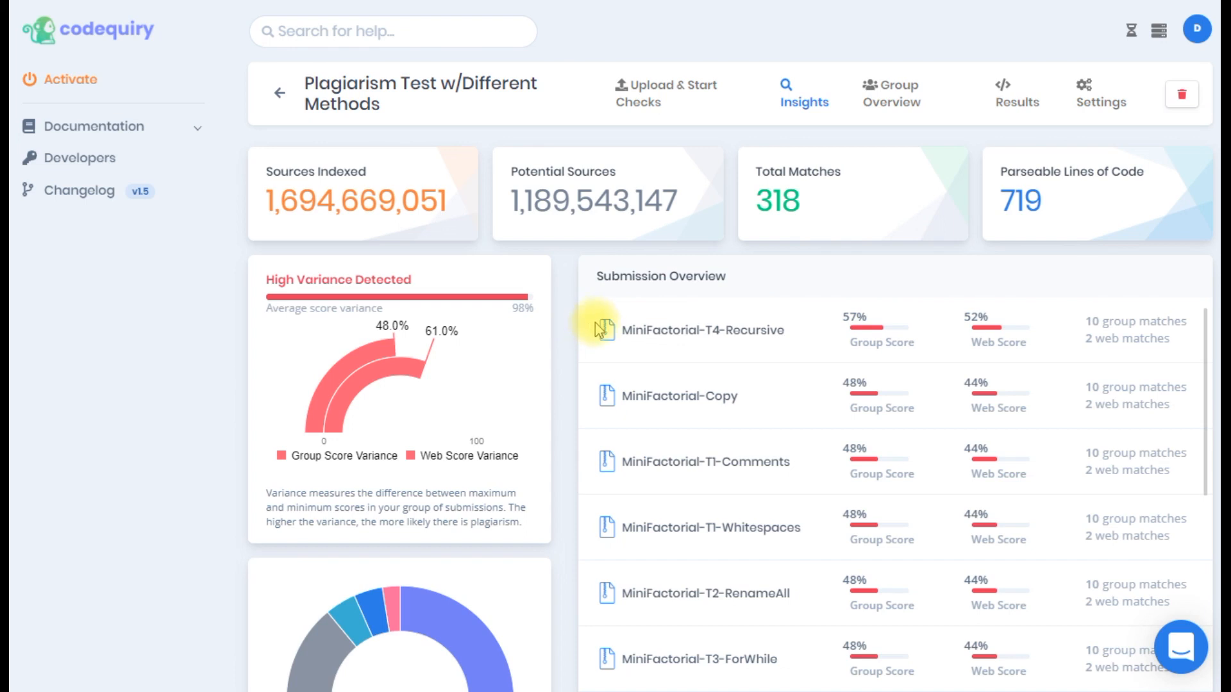
{"action": "mouse_move", "coordinate": [543, 334]}
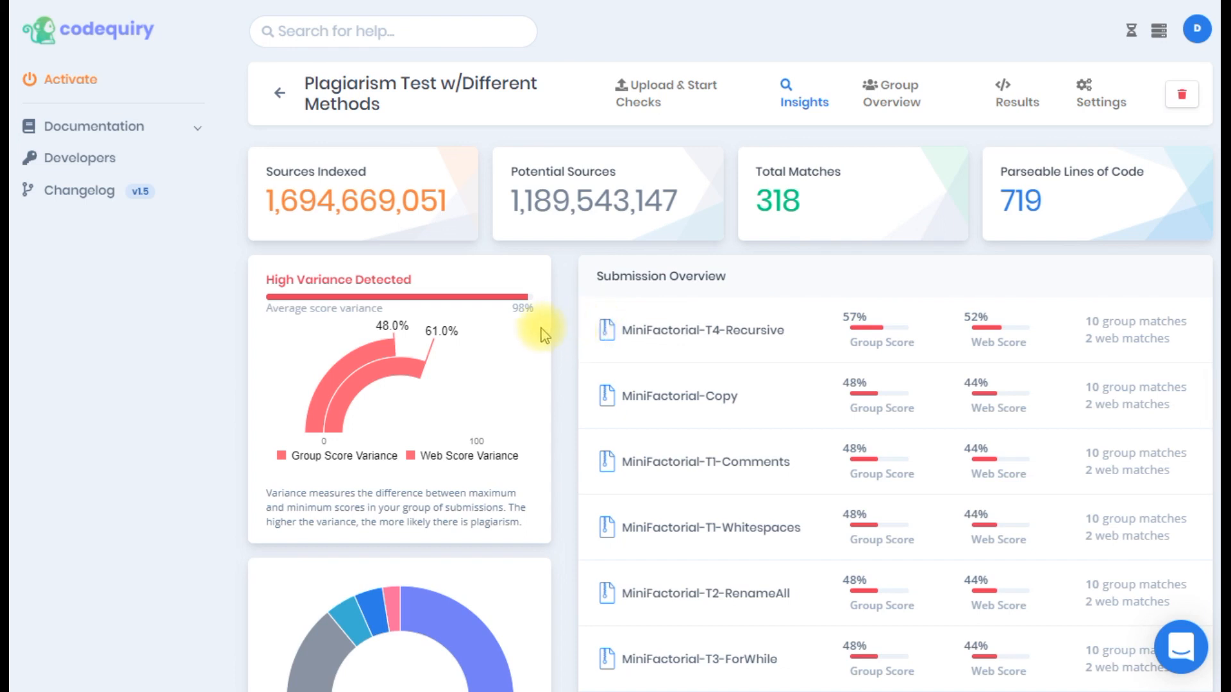
{"action": "mouse_move", "coordinate": [450, 354]}
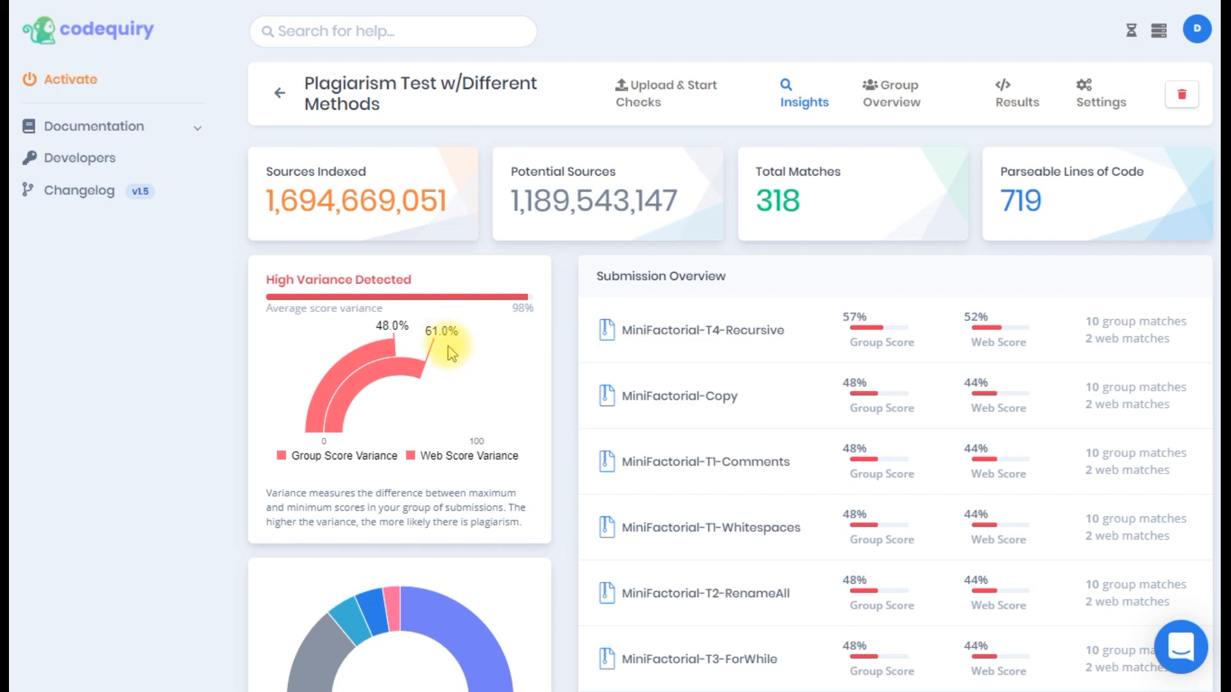
{"action": "mouse_move", "coordinate": [458, 341]}
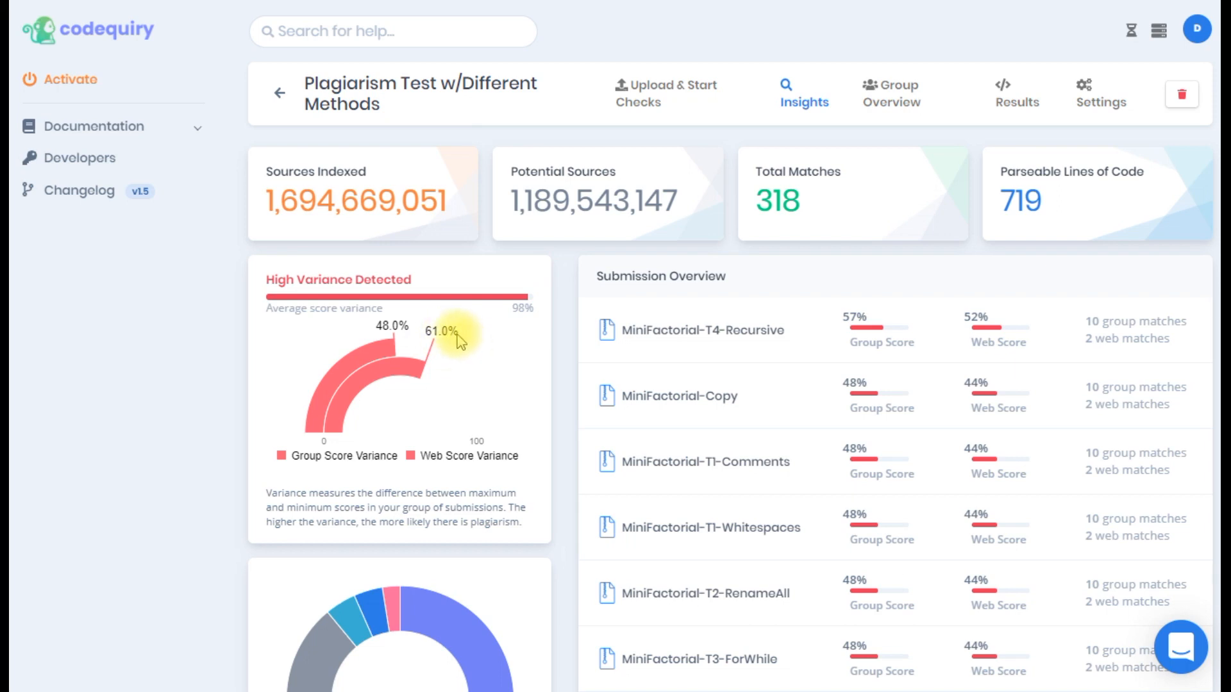
{"action": "mouse_move", "coordinate": [467, 347]}
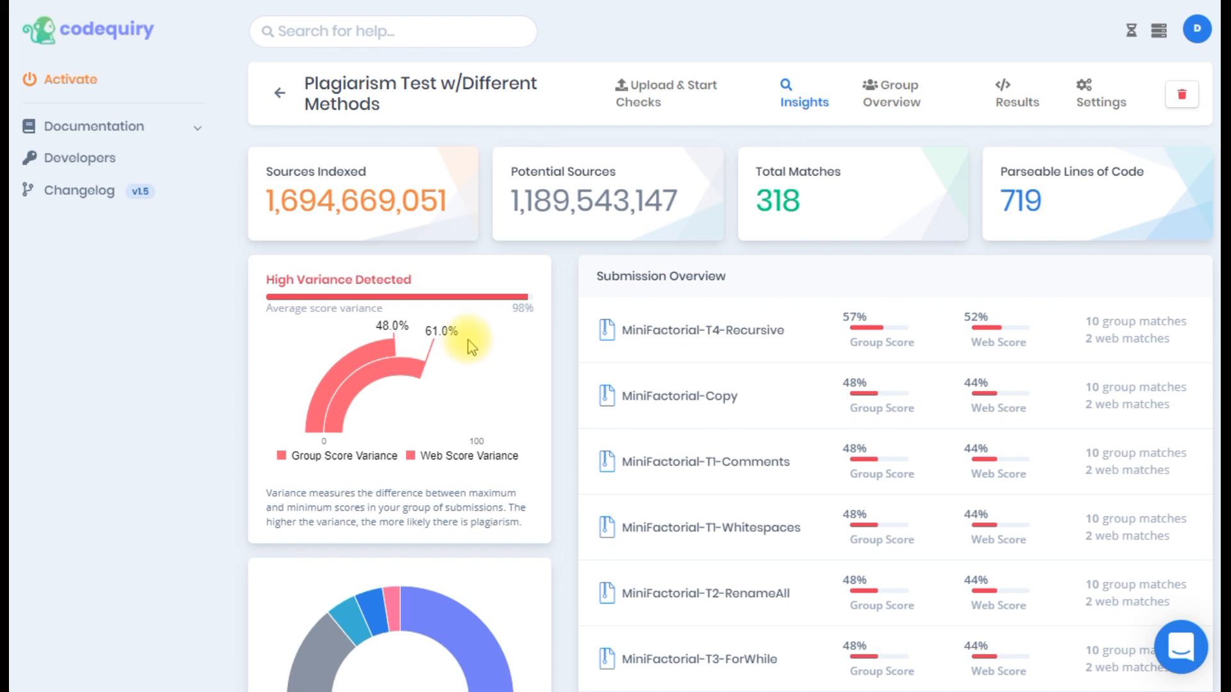
{"action": "mouse_move", "coordinate": [462, 344]}
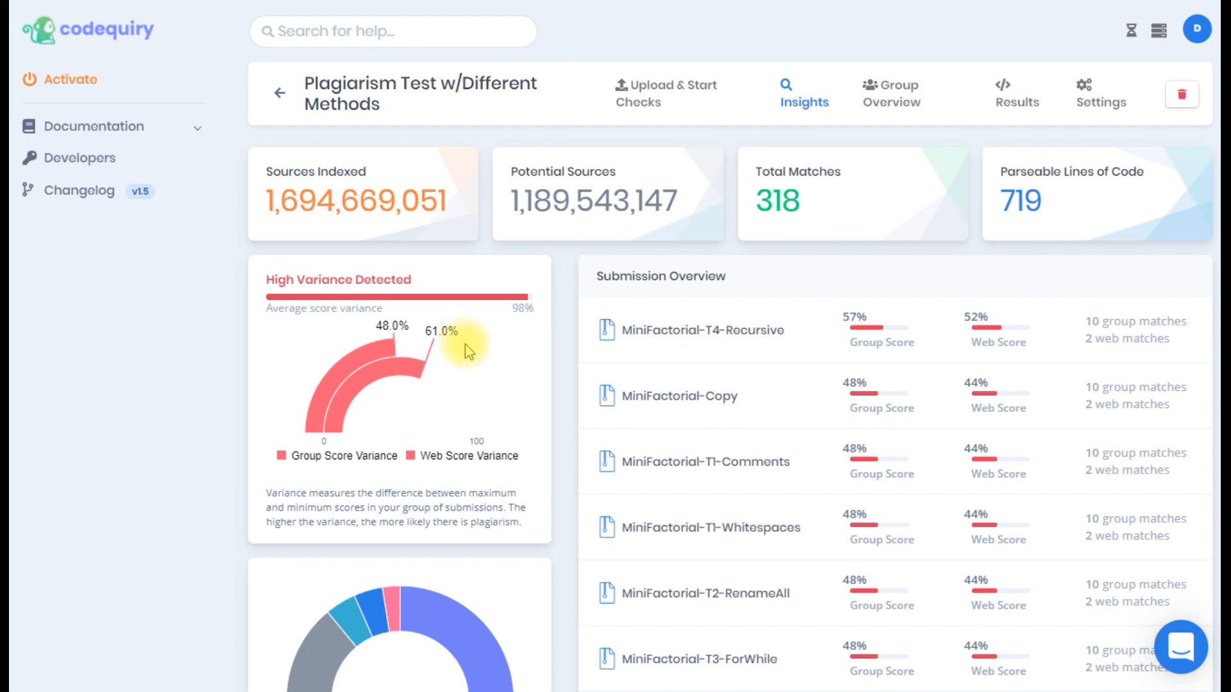
{"action": "mouse_move", "coordinate": [502, 352]}
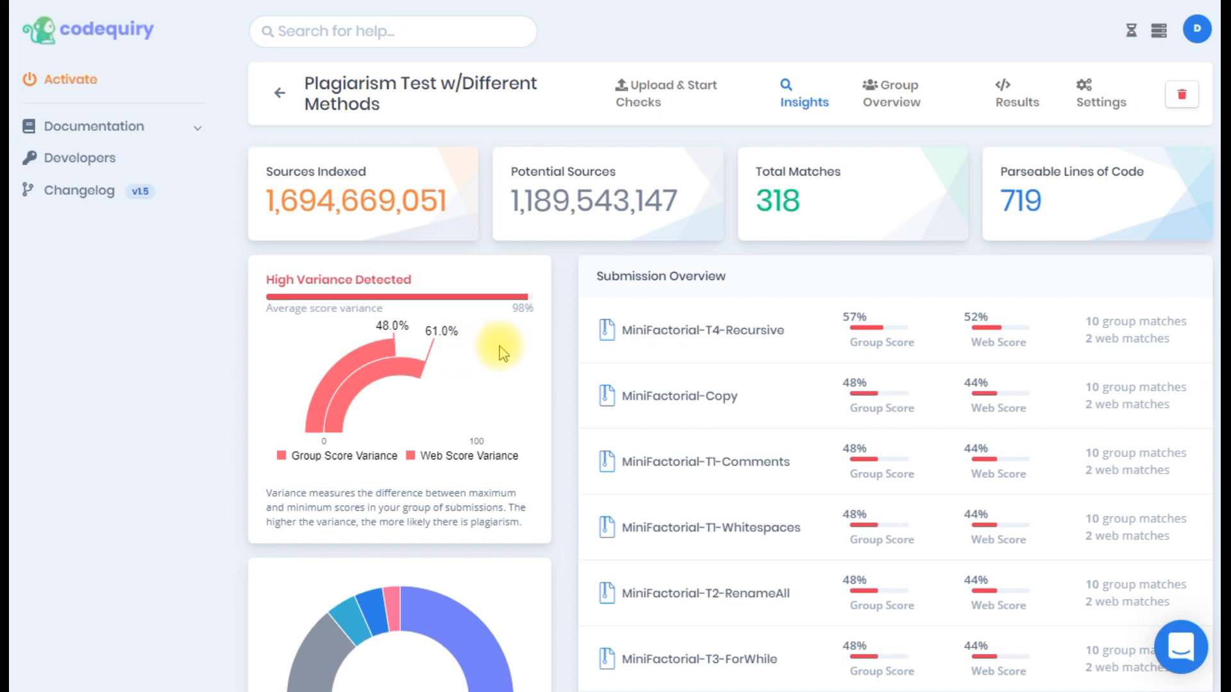
{"action": "mouse_move", "coordinate": [597, 286]}
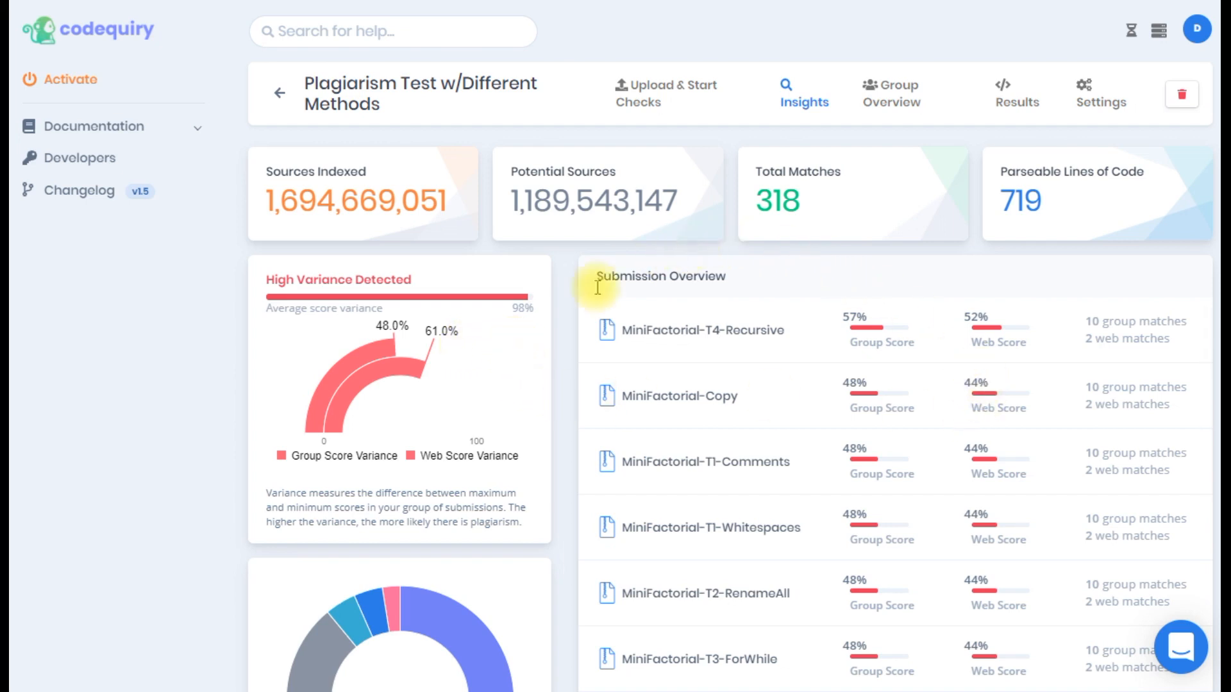
{"action": "mouse_move", "coordinate": [706, 366]}
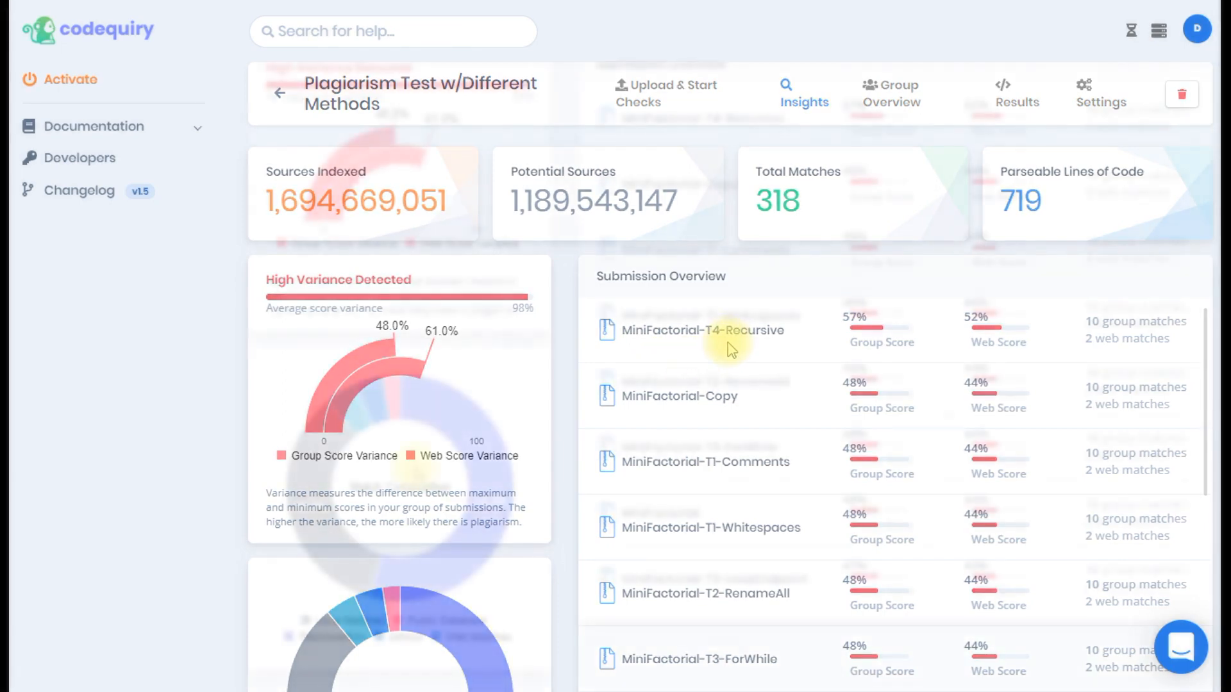
Scroll the Insights page to the Match Composition chart and back up to the submissions
{"action": "scroll", "scroll_direction": "down", "scroll_amount": 3}
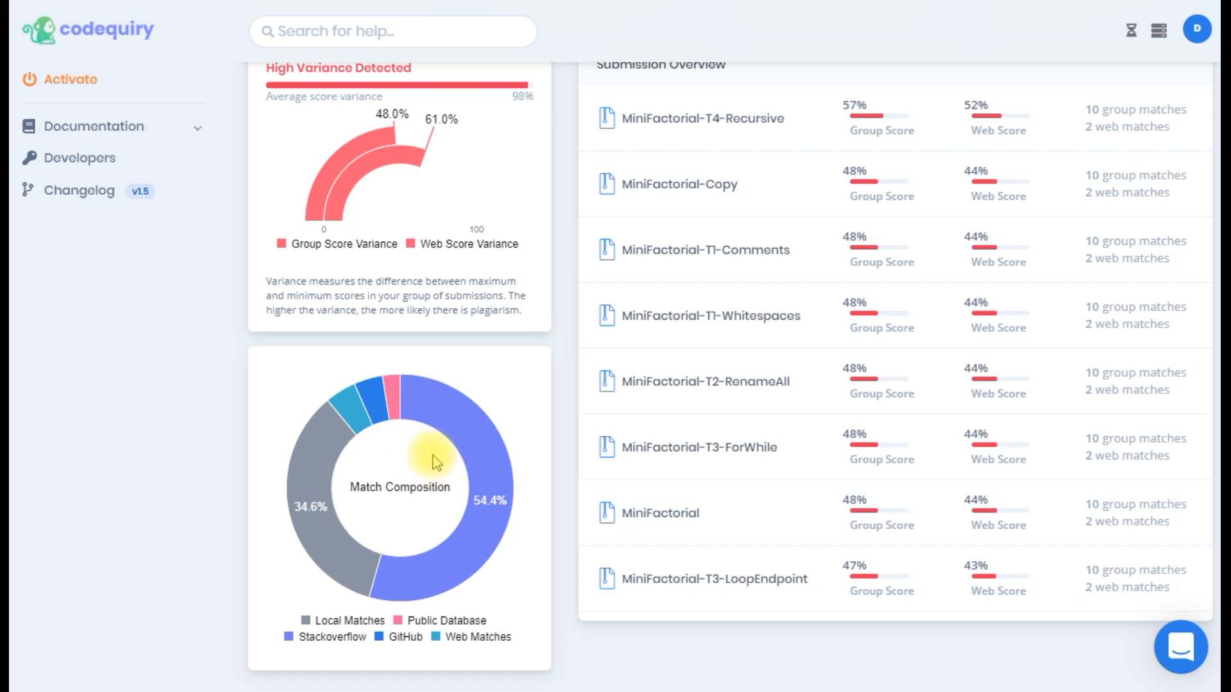
{"action": "scroll", "scroll_direction": "up", "scroll_amount": 3}
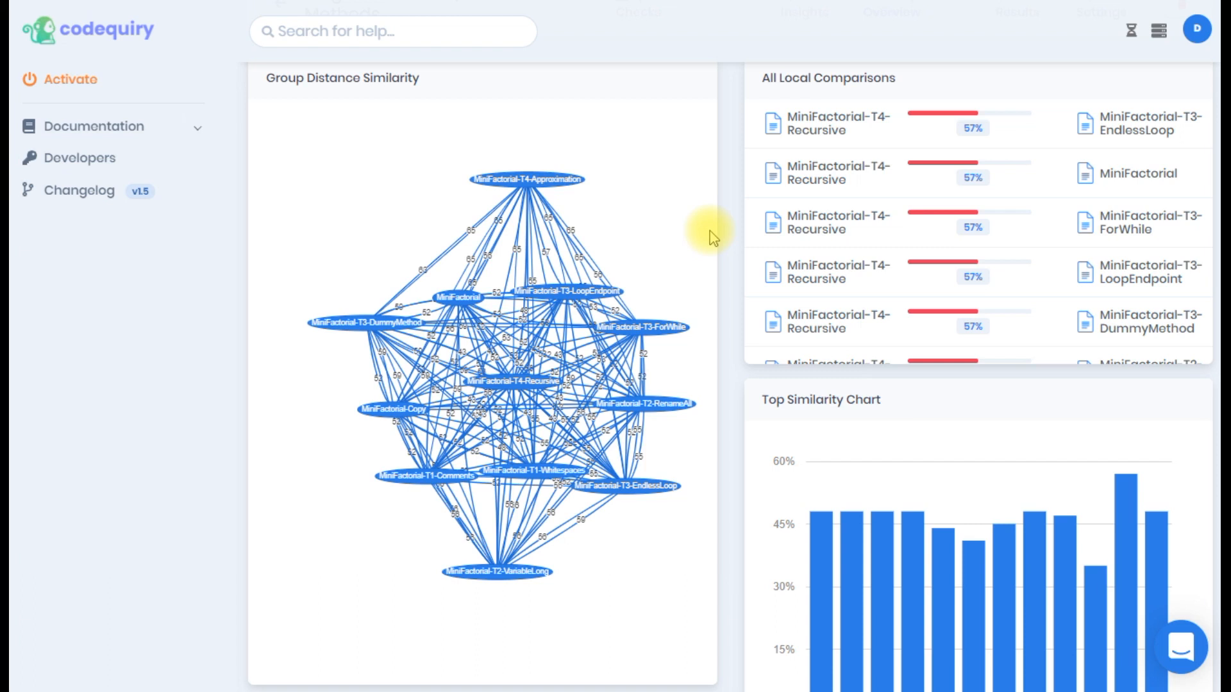
{"action": "mouse_move", "coordinate": [687, 358]}
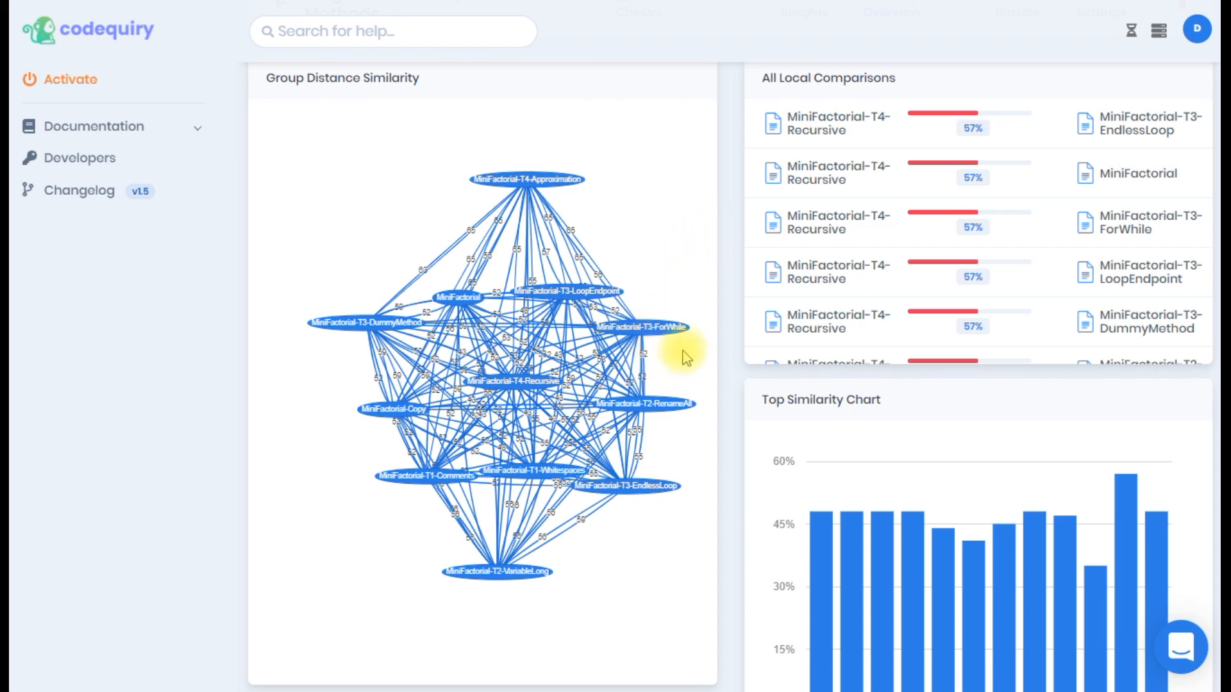
{"action": "mouse_move", "coordinate": [628, 329]}
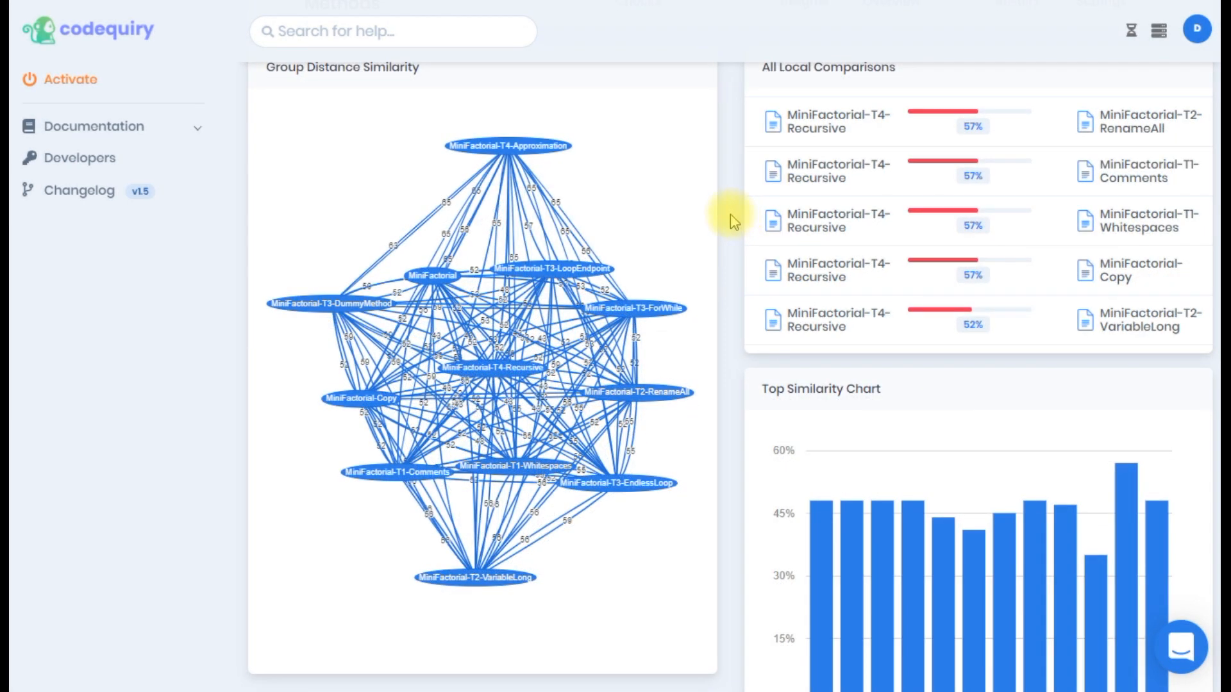
{"action": "mouse_move", "coordinate": [745, 226]}
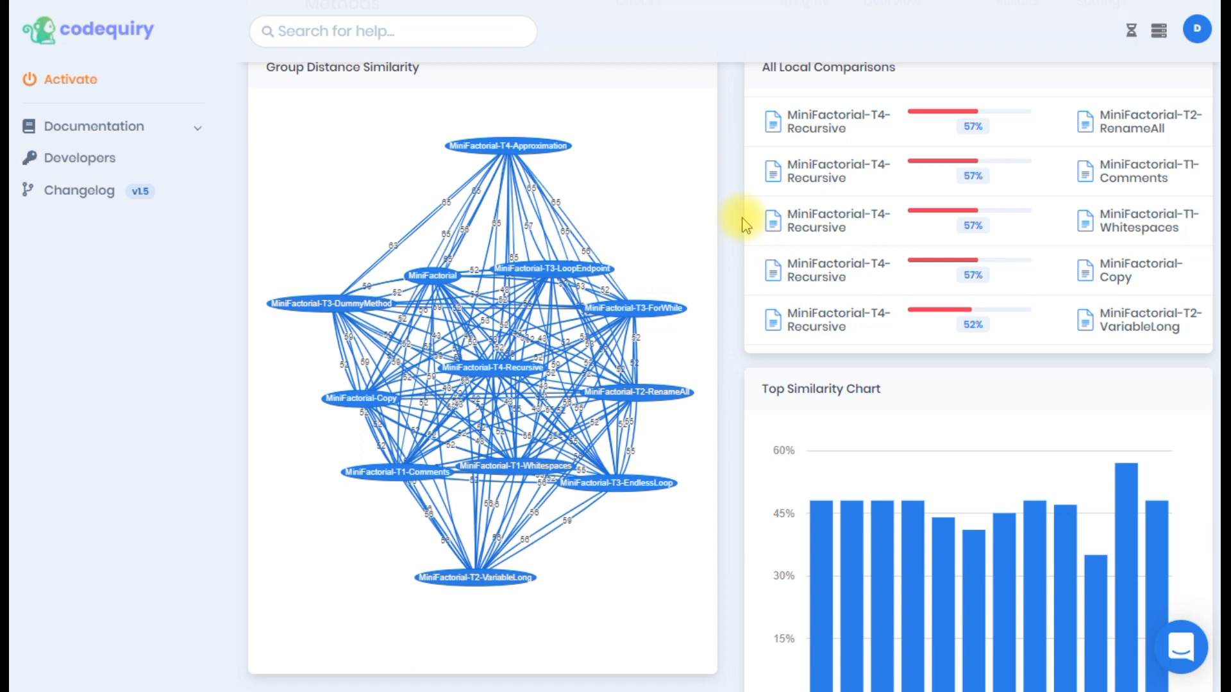
{"action": "mouse_move", "coordinate": [758, 222]}
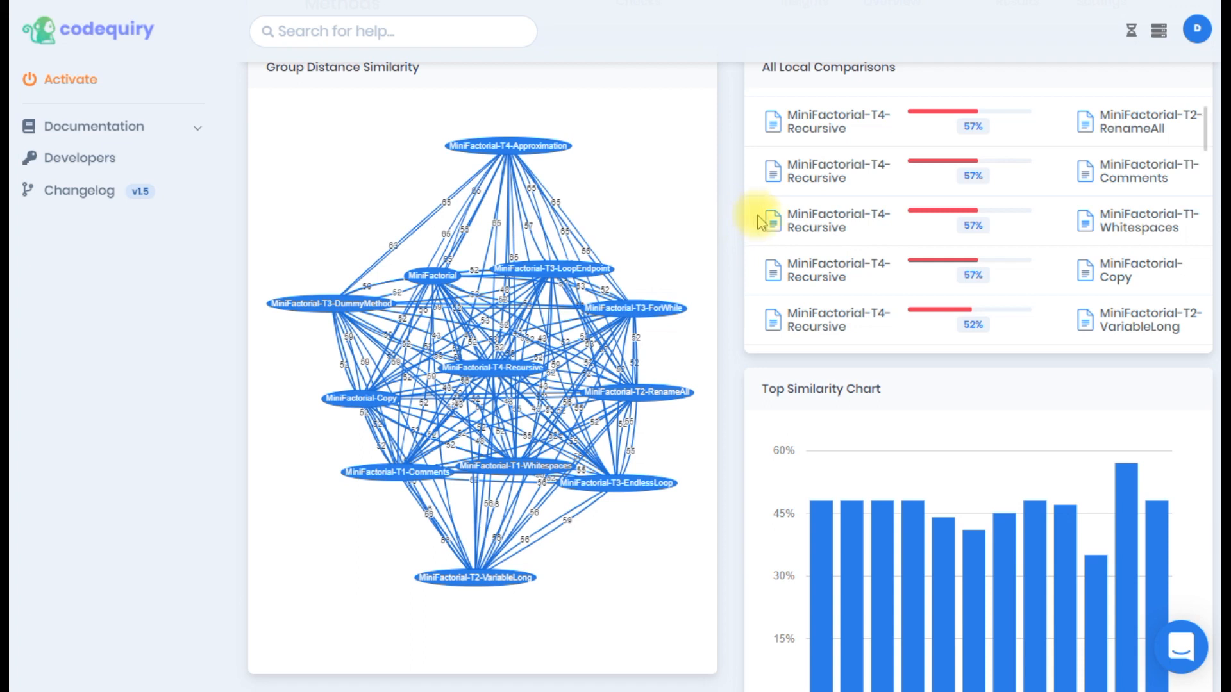
{"action": "mouse_move", "coordinate": [496, 248]}
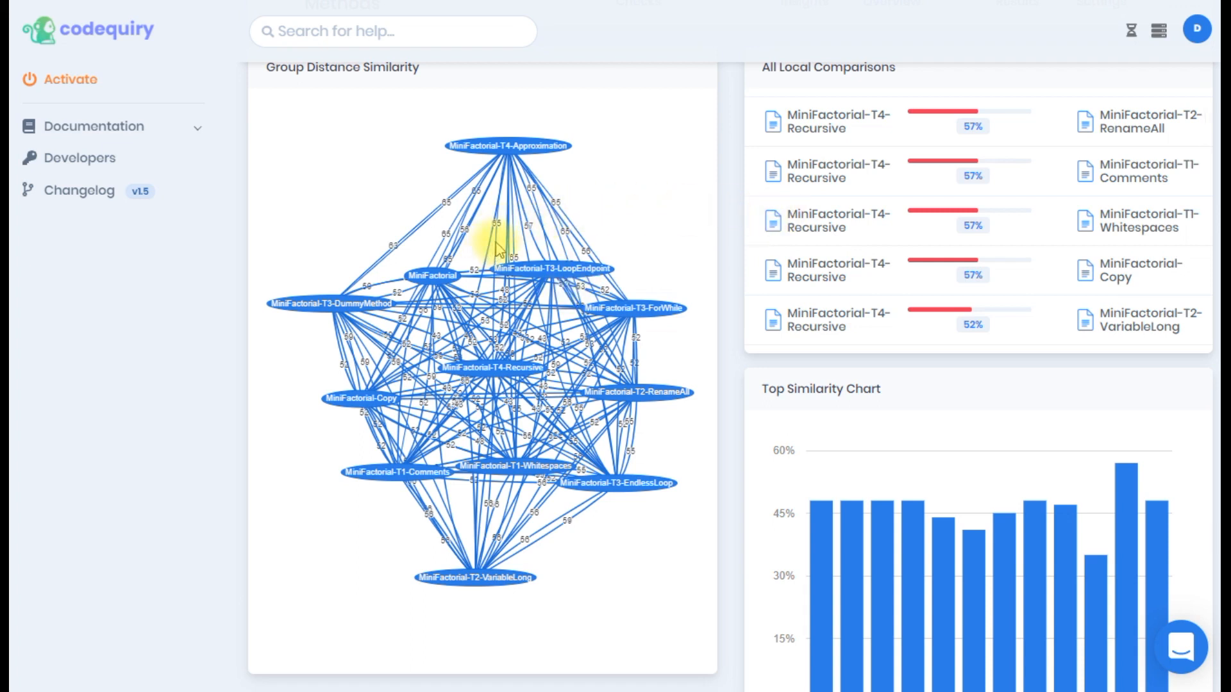
{"action": "mouse_move", "coordinate": [502, 241]}
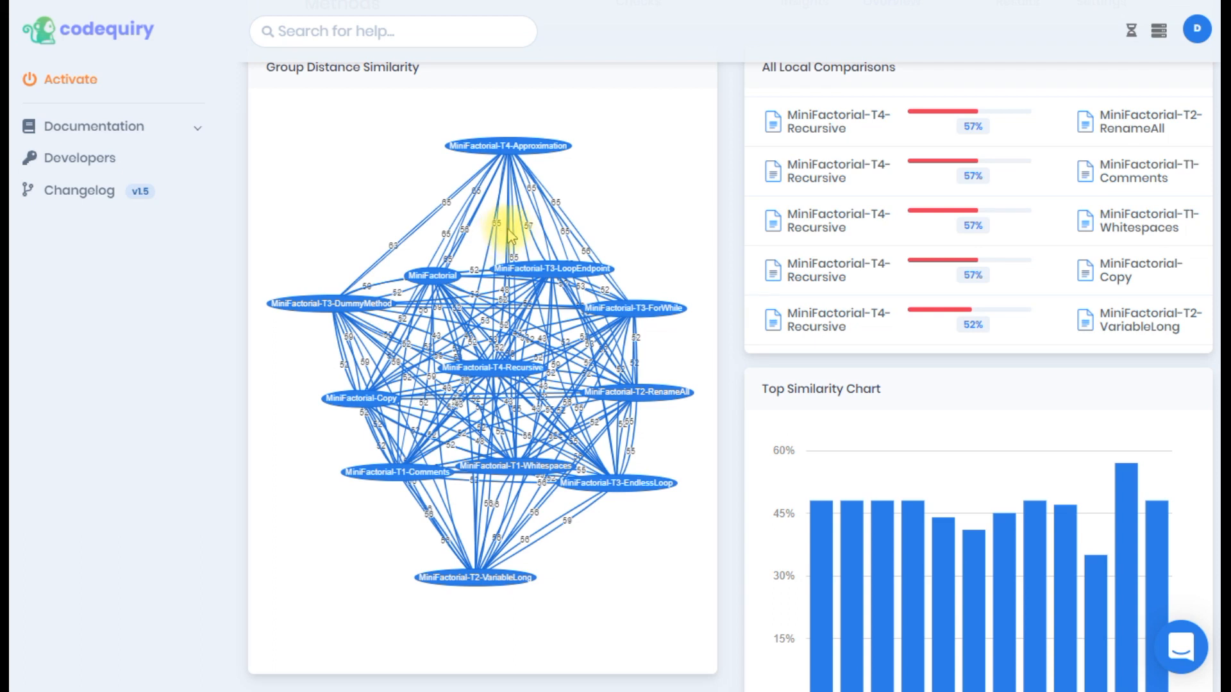
{"action": "mouse_move", "coordinate": [603, 248]}
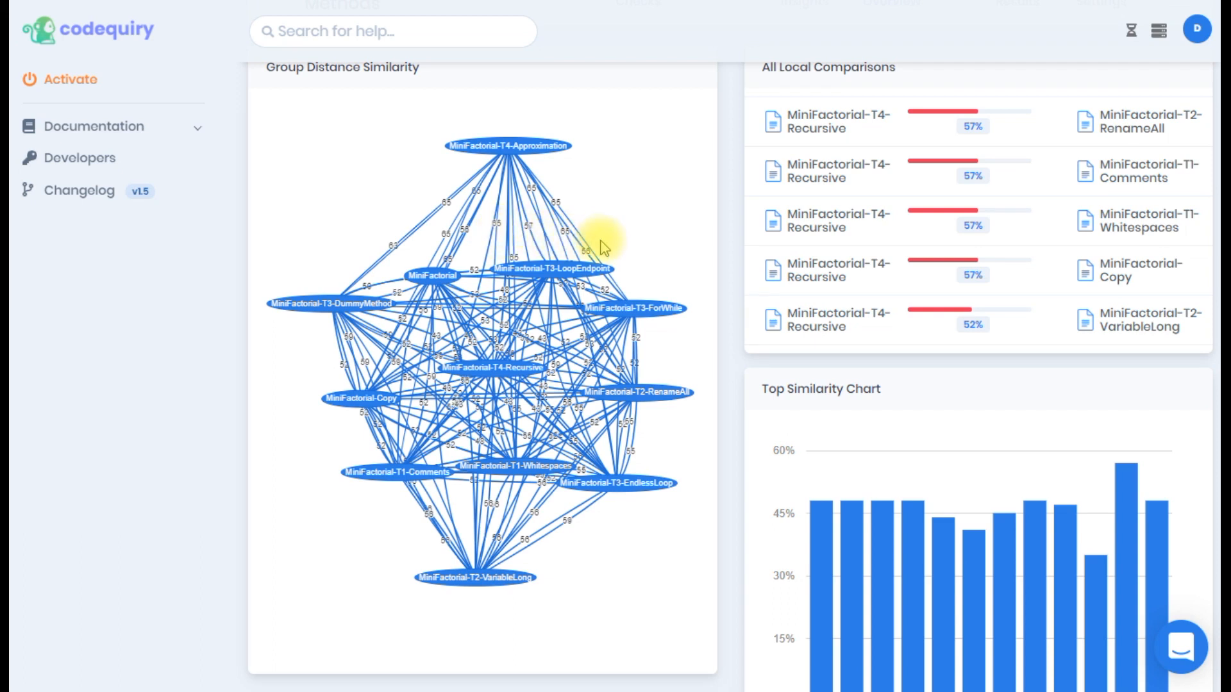
{"action": "mouse_move", "coordinate": [710, 240]}
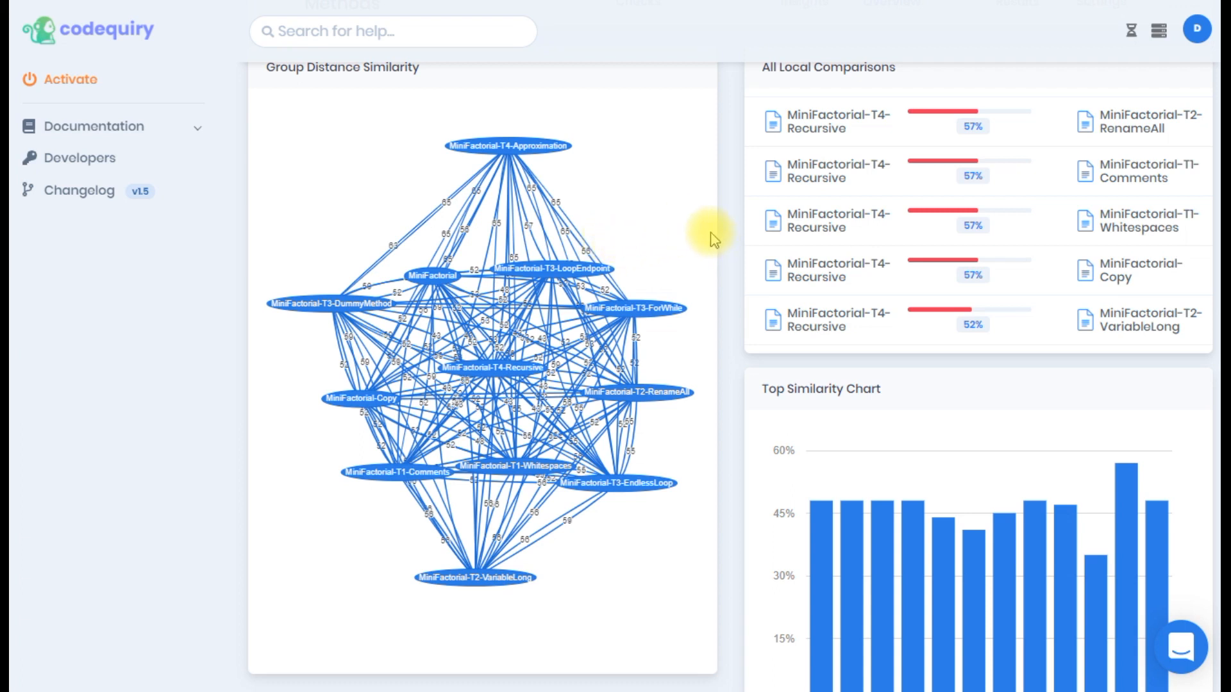
{"action": "mouse_move", "coordinate": [728, 234]}
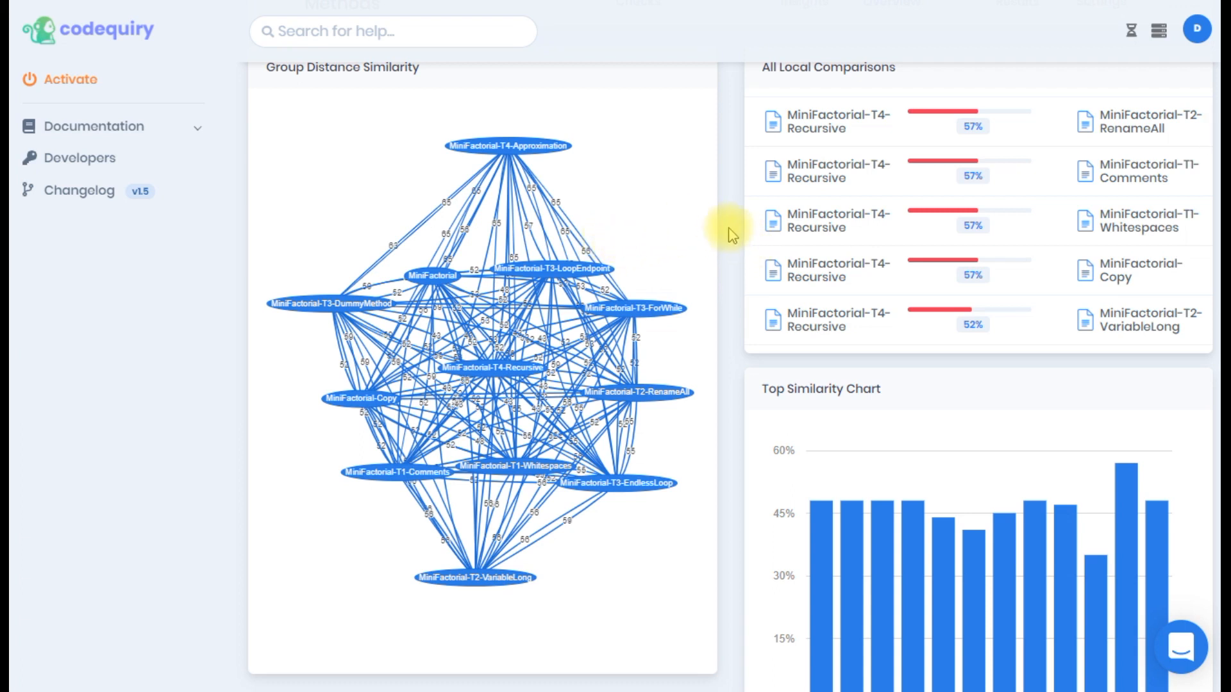
{"action": "mouse_move", "coordinate": [722, 230]}
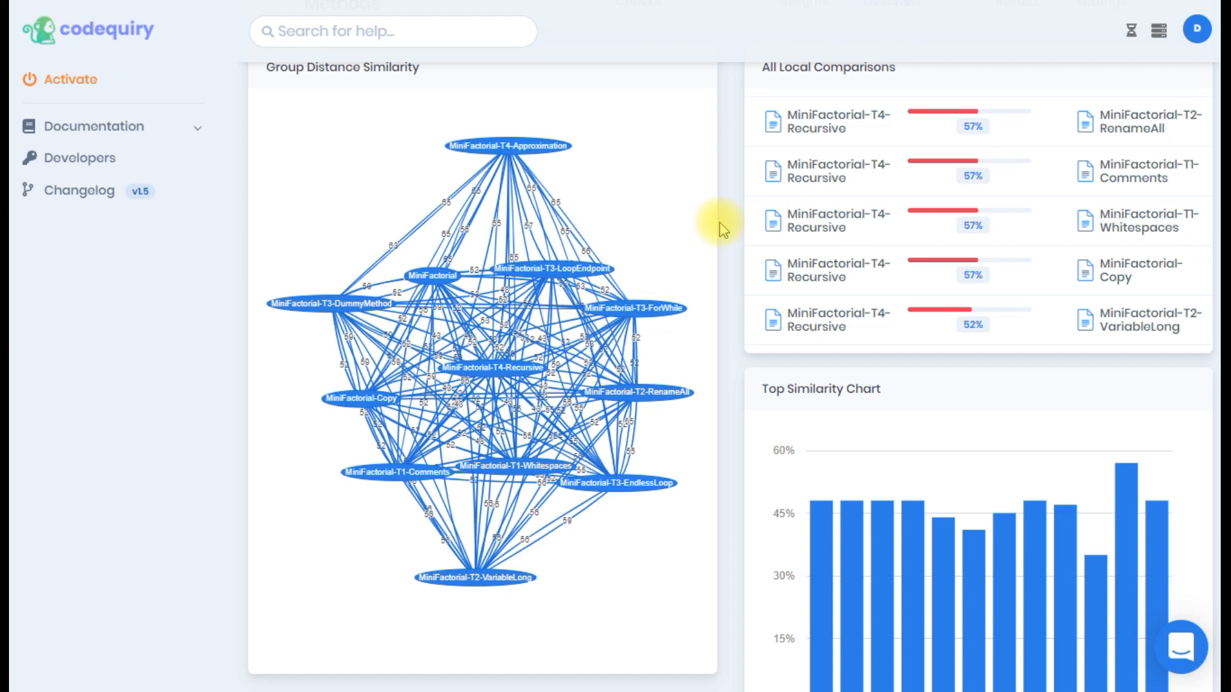
{"action": "mouse_move", "coordinate": [726, 291]}
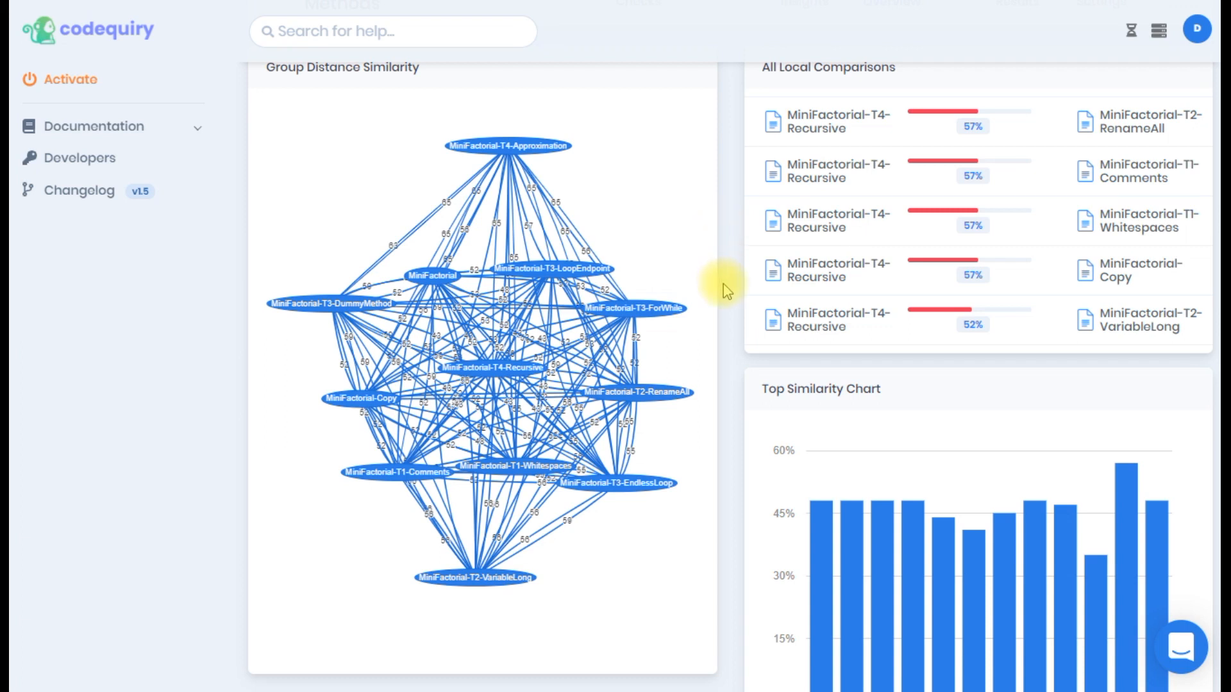
{"action": "mouse_move", "coordinate": [738, 307]}
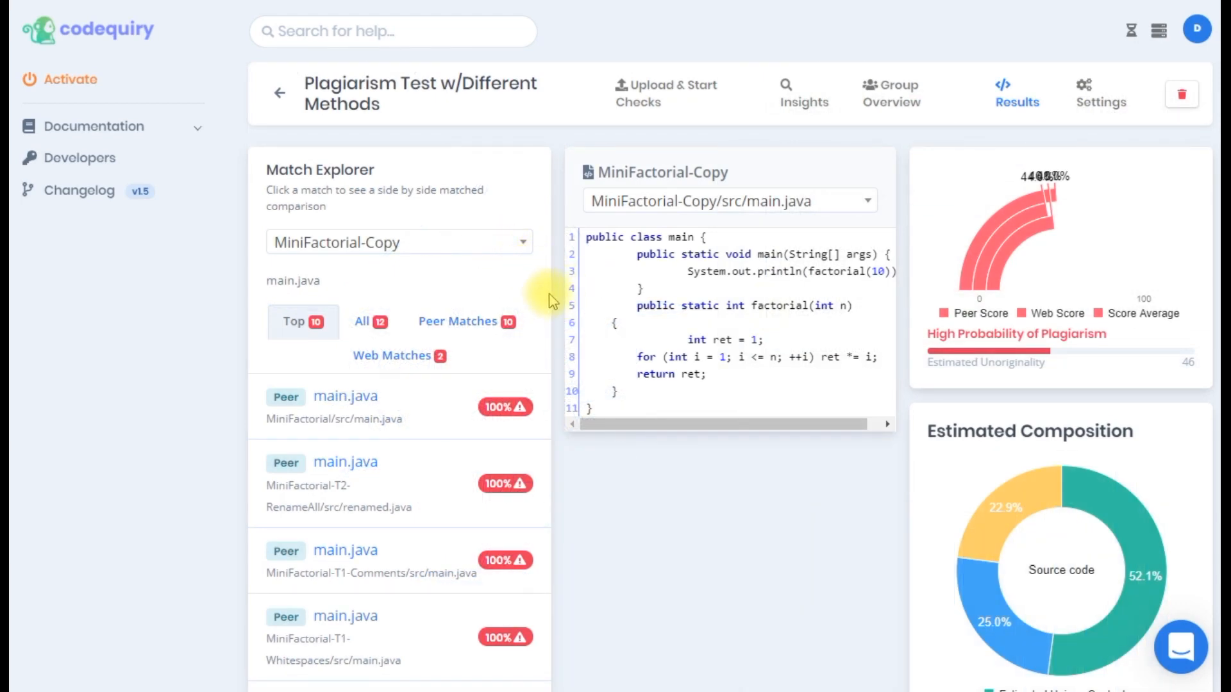
{"action": "mouse_move", "coordinate": [589, 320]}
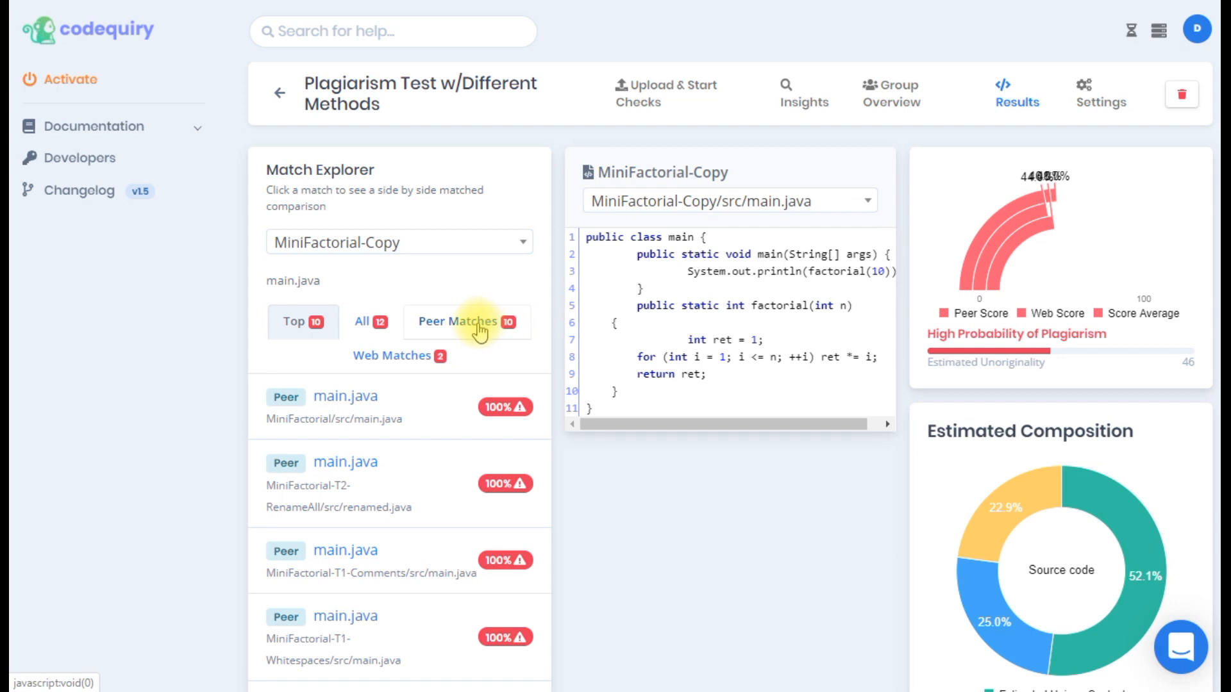
{"action": "mouse_move", "coordinate": [418, 251]}
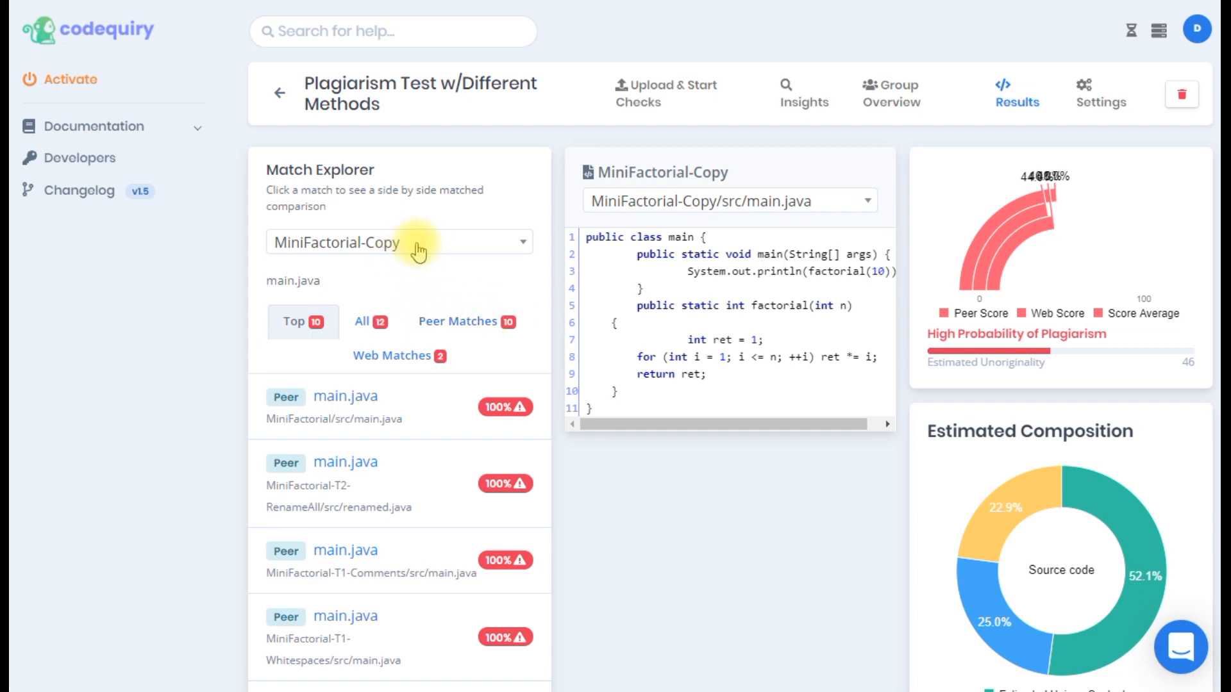
{"action": "mouse_move", "coordinate": [408, 243]}
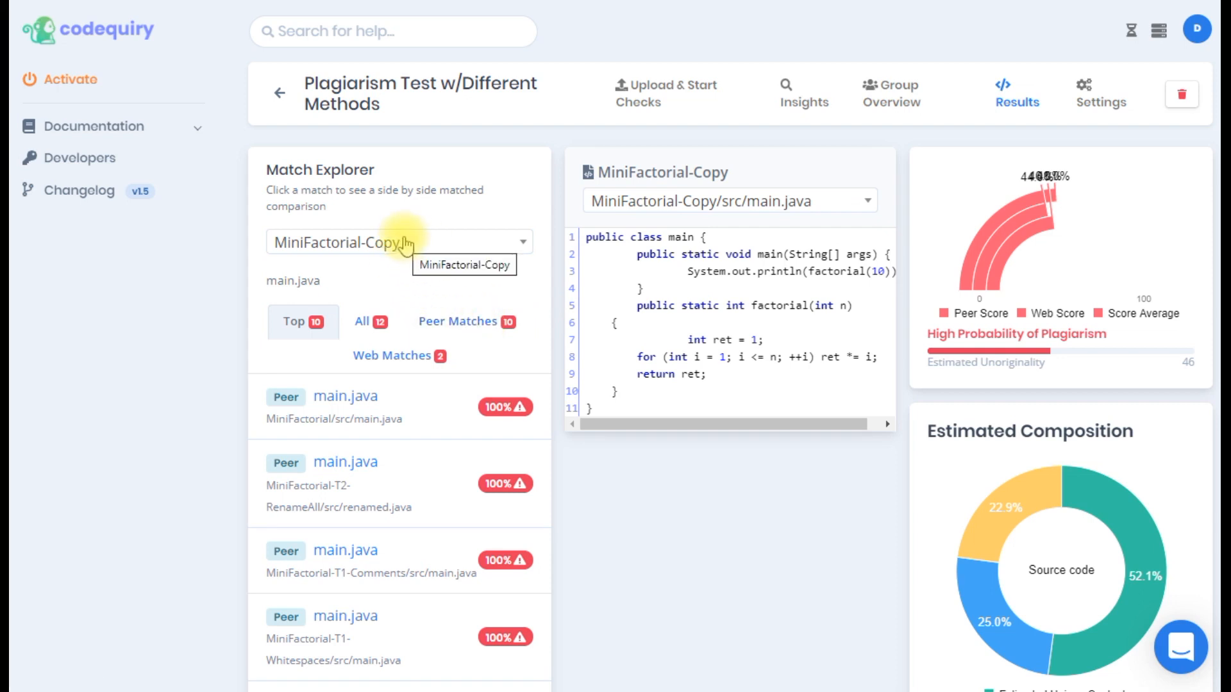
{"action": "mouse_move", "coordinate": [446, 255]}
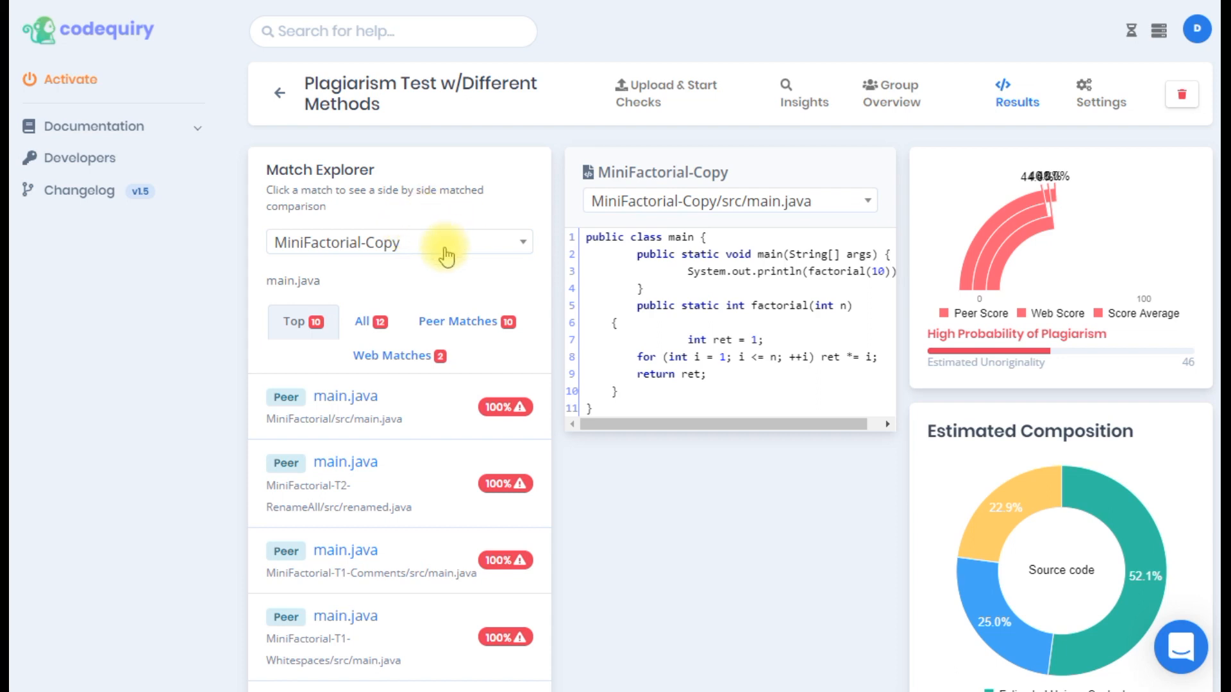
{"action": "mouse_move", "coordinate": [432, 245]}
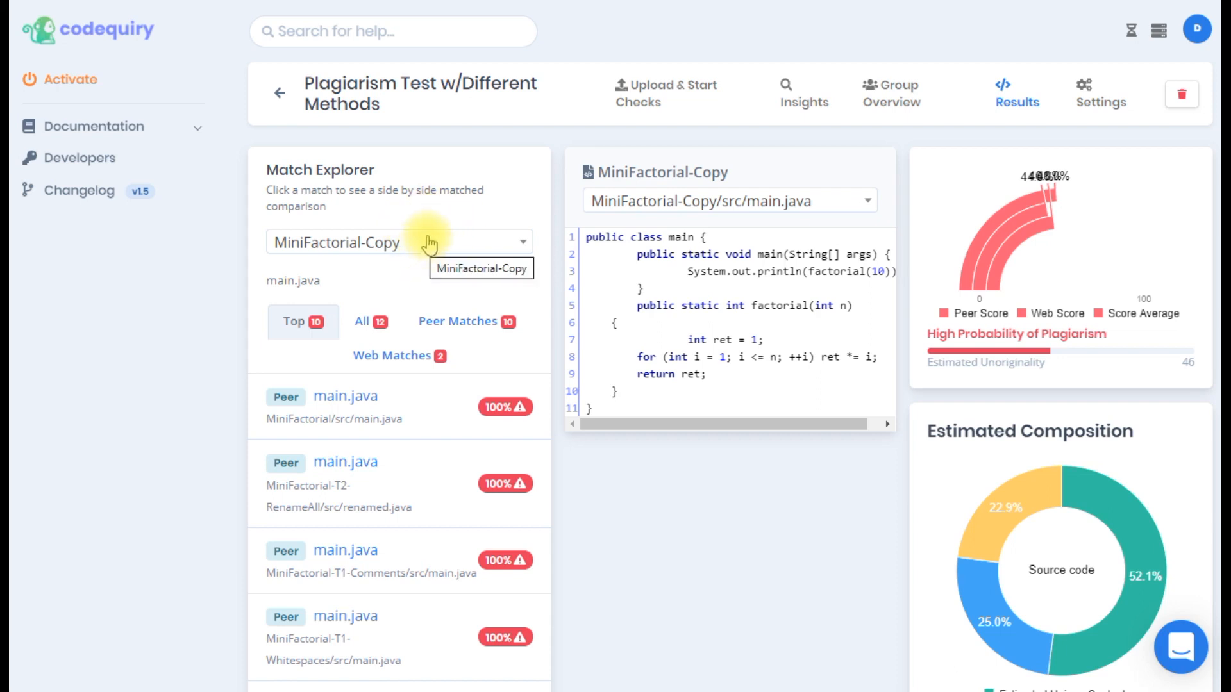
{"action": "mouse_move", "coordinate": [430, 258]}
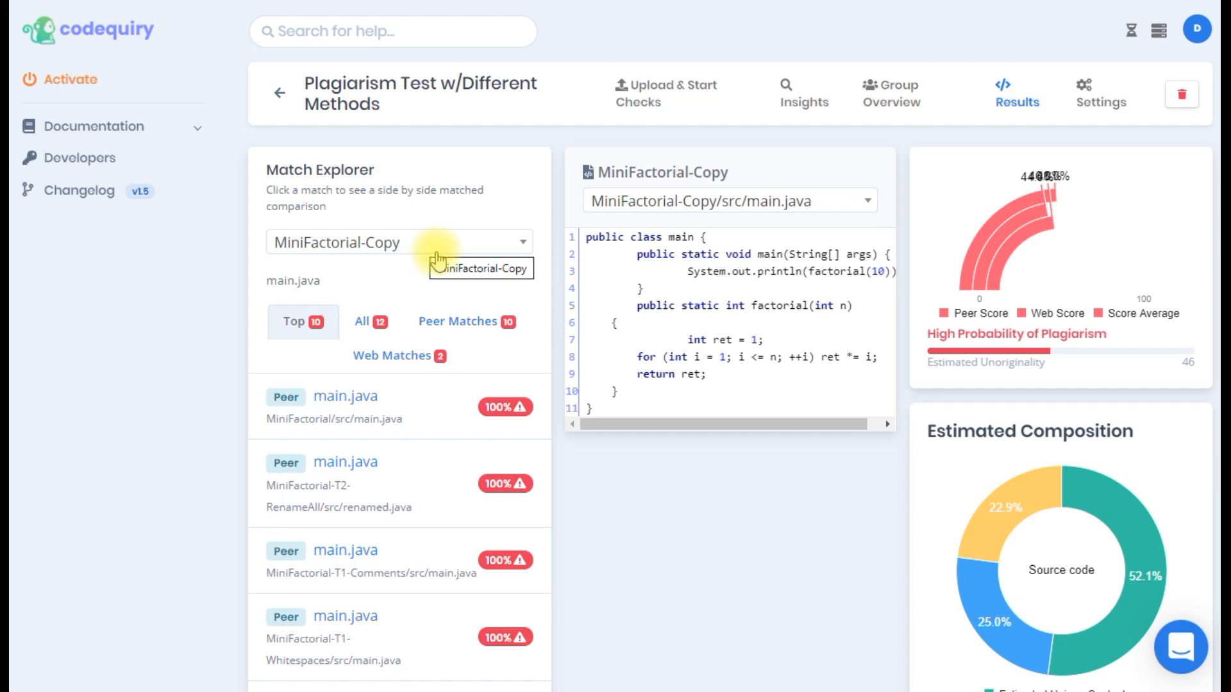
{"action": "mouse_move", "coordinate": [441, 298]}
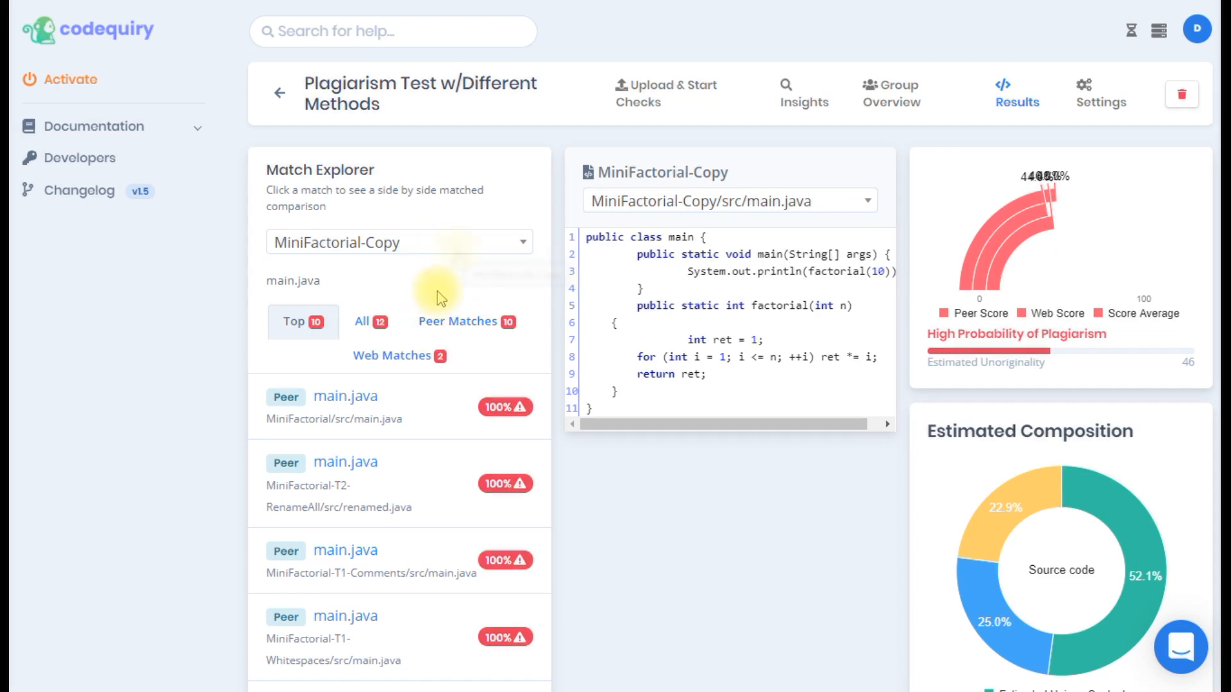
{"action": "mouse_move", "coordinate": [459, 255]}
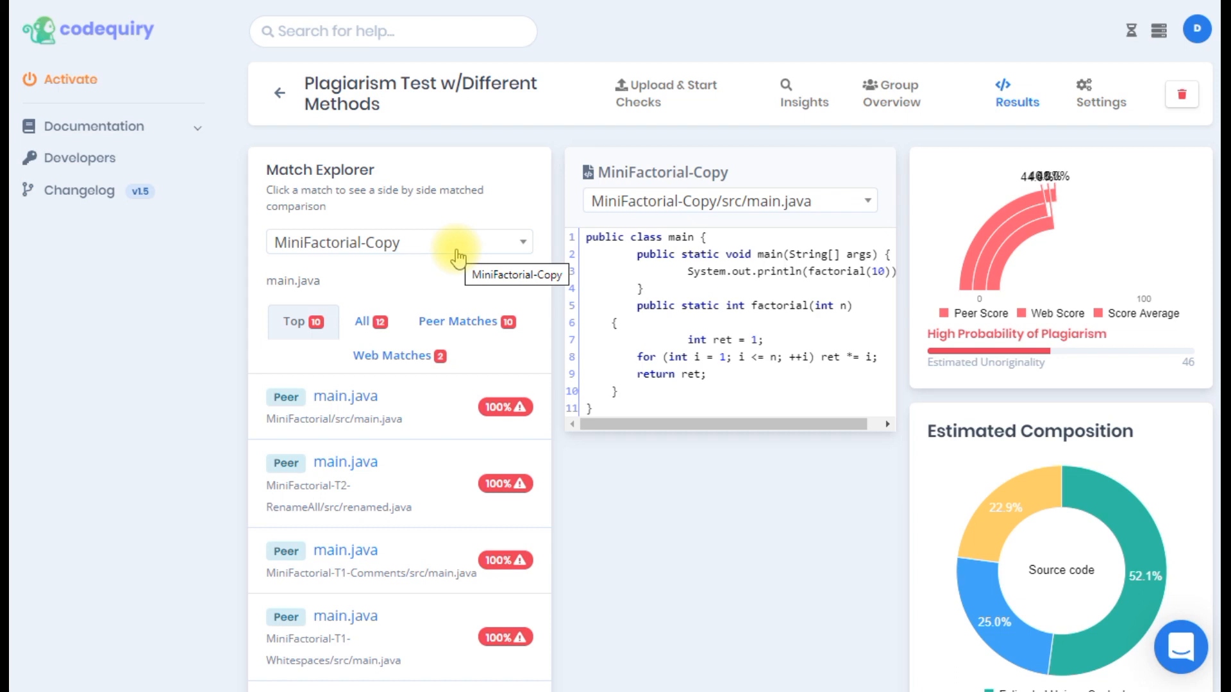
Expand the Match Explorer submission list showing MiniFactorial-Copy and others with match counts
{"action": "left_click", "coordinate": [397, 242]}
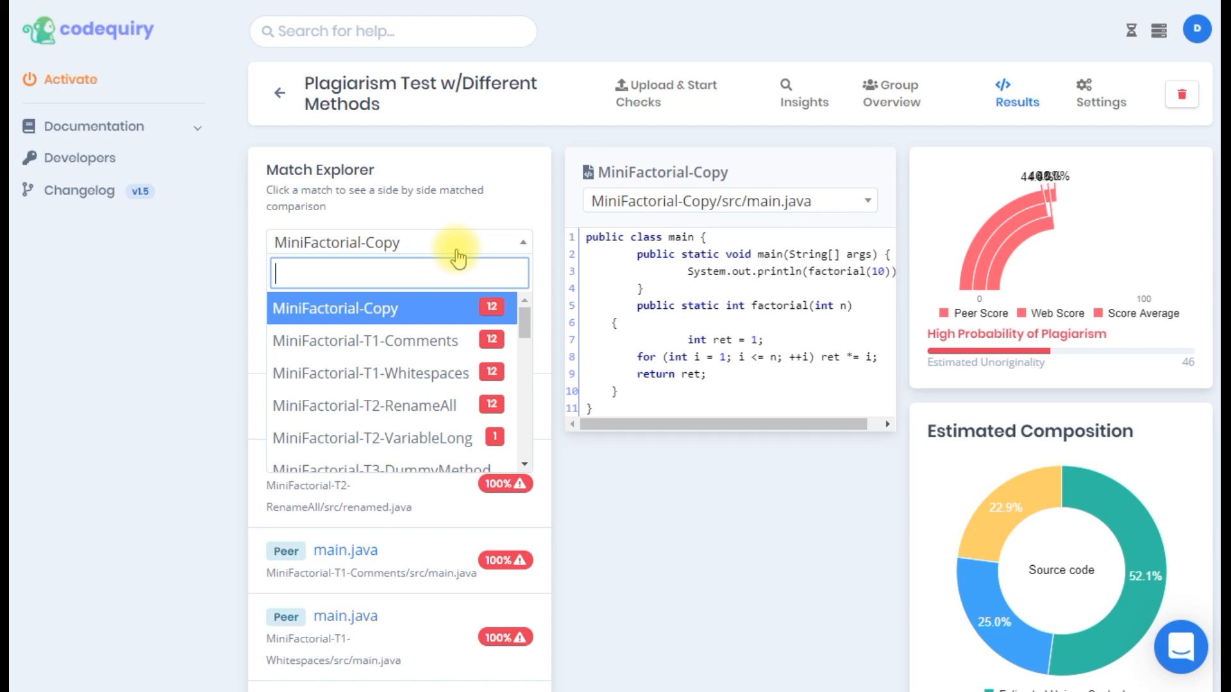
Select the MiniFactorial-T4-AlgorithmChange submission, showing its 161 web matches for Xint.java
{"action": "scroll", "scroll_direction": "down", "scroll_amount": 3}
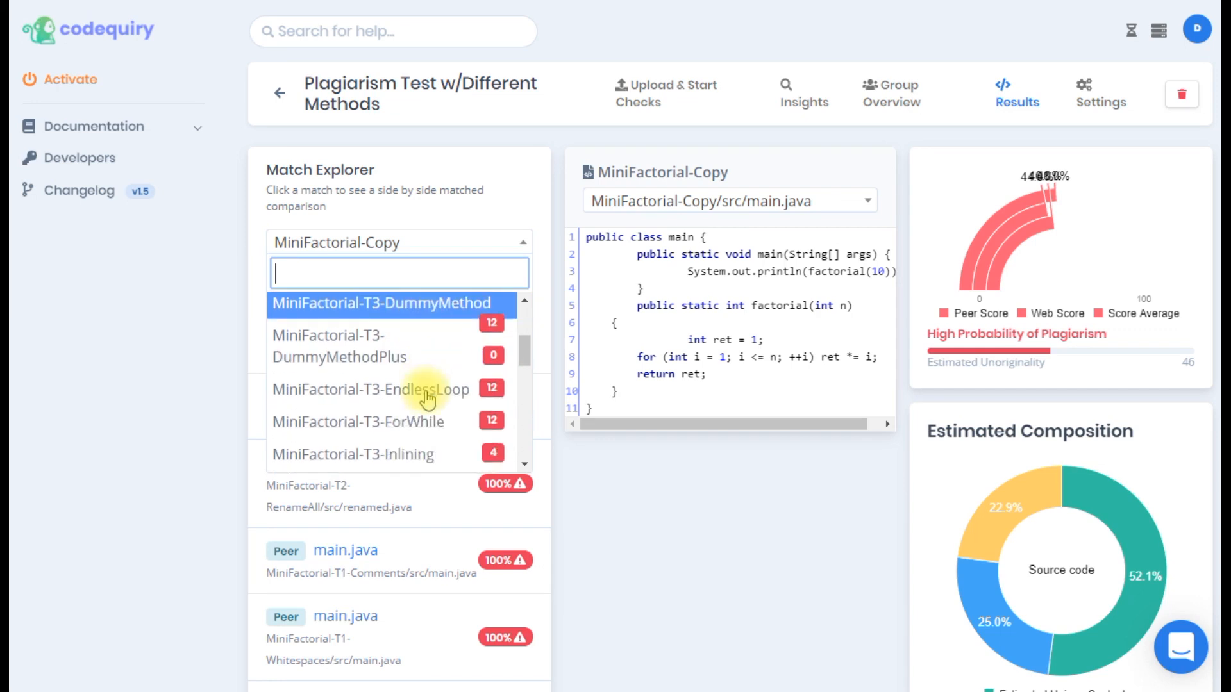
{"action": "scroll", "scroll_direction": "down", "scroll_amount": 3}
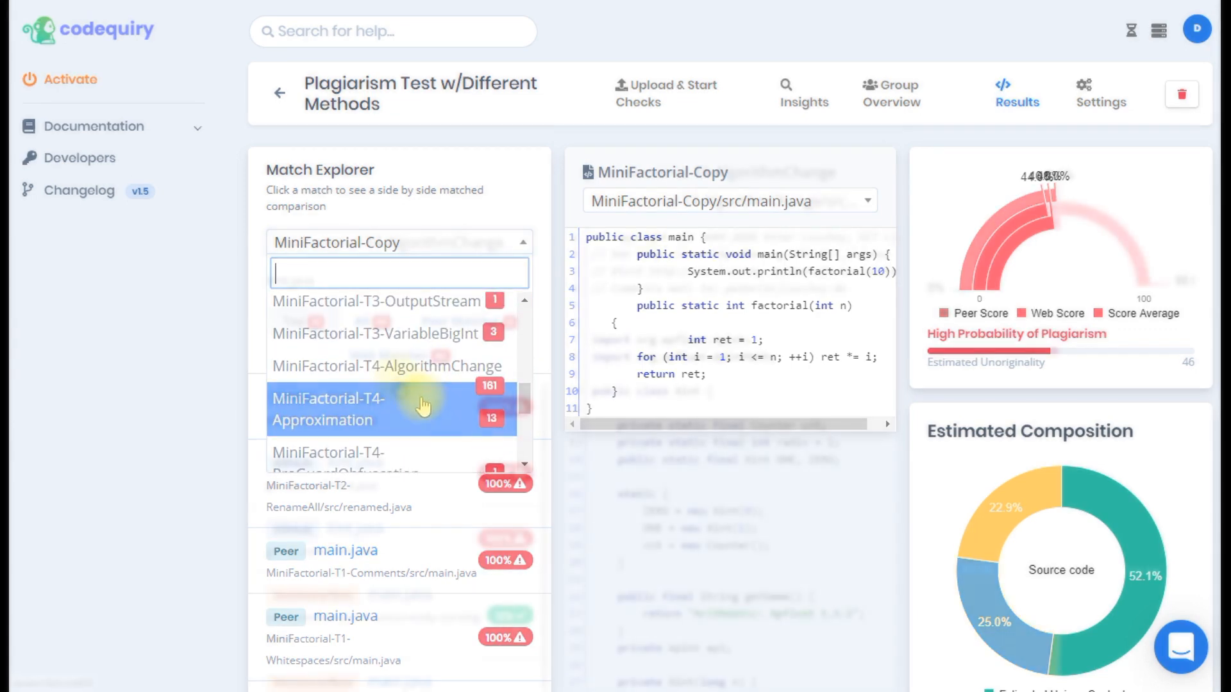
{"action": "left_click", "coordinate": [386, 365]}
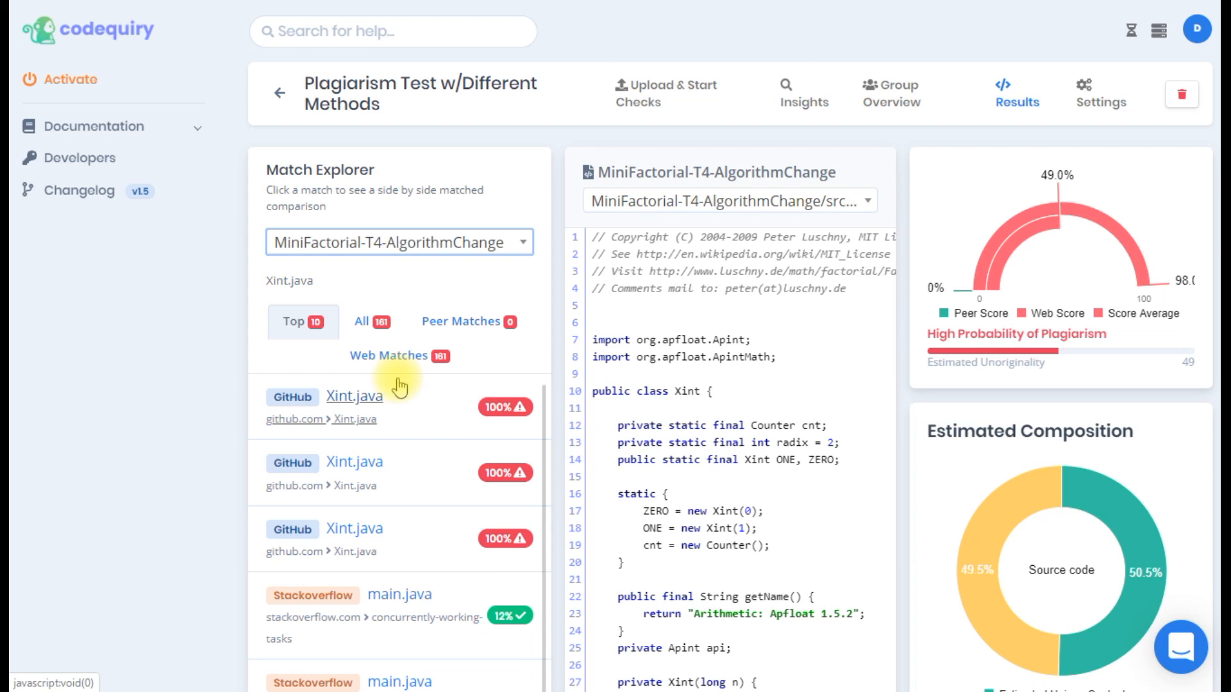
{"action": "mouse_move", "coordinate": [418, 406]}
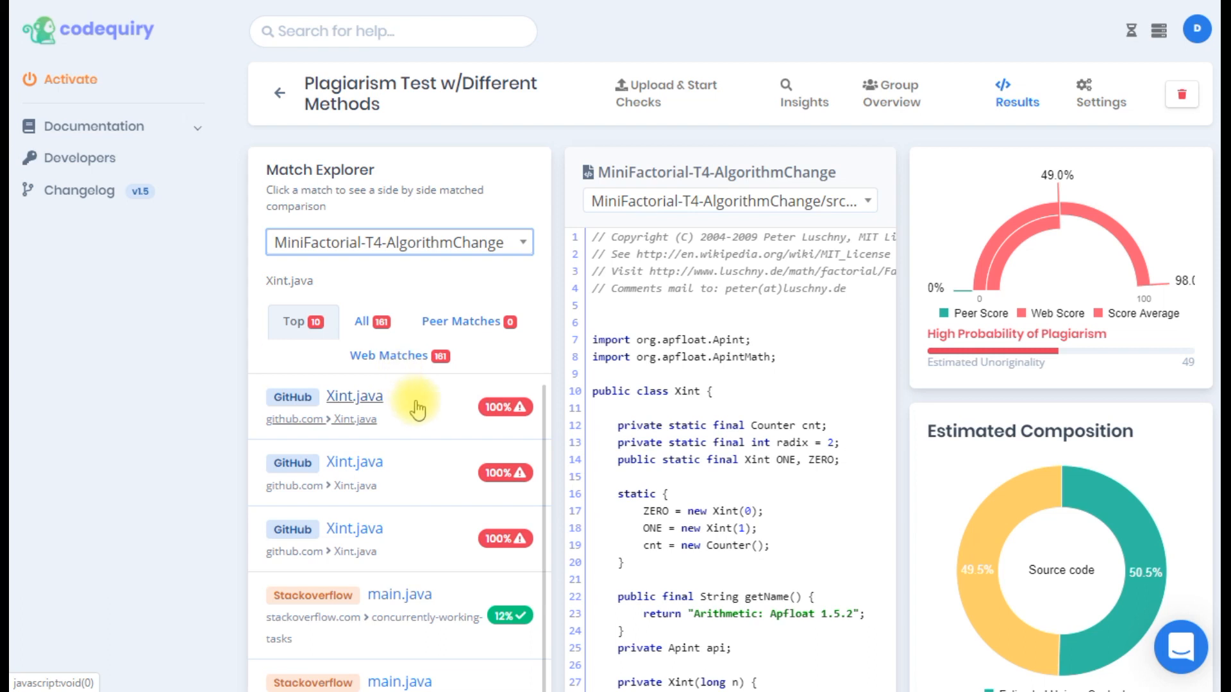
Compare Xint.java side by side with the first matched GitHub source file
{"action": "left_click", "coordinate": [354, 396]}
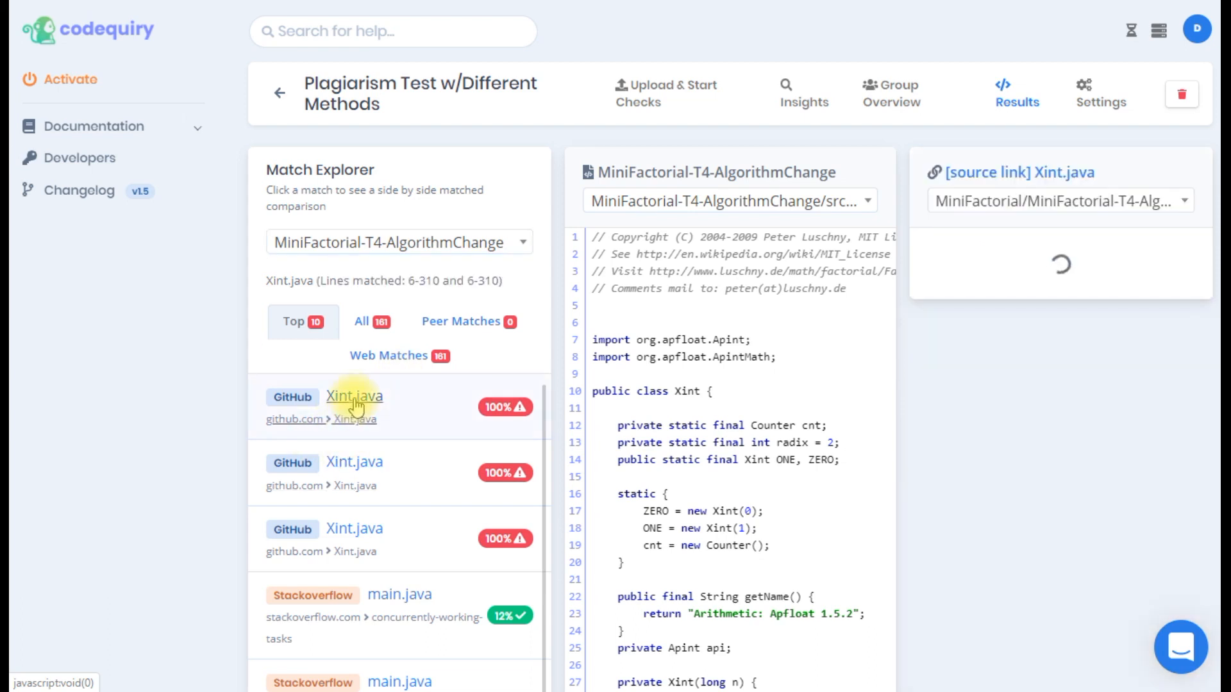
{"action": "mouse_move", "coordinate": [858, 330]}
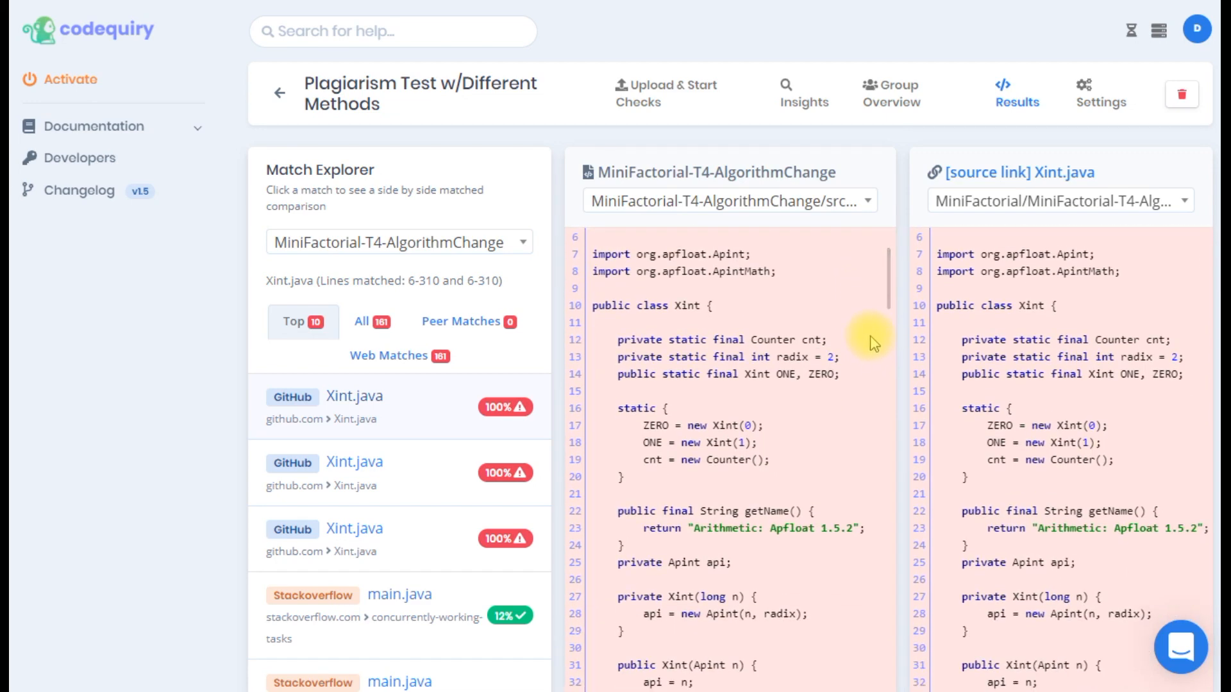
{"action": "mouse_move", "coordinate": [791, 316]}
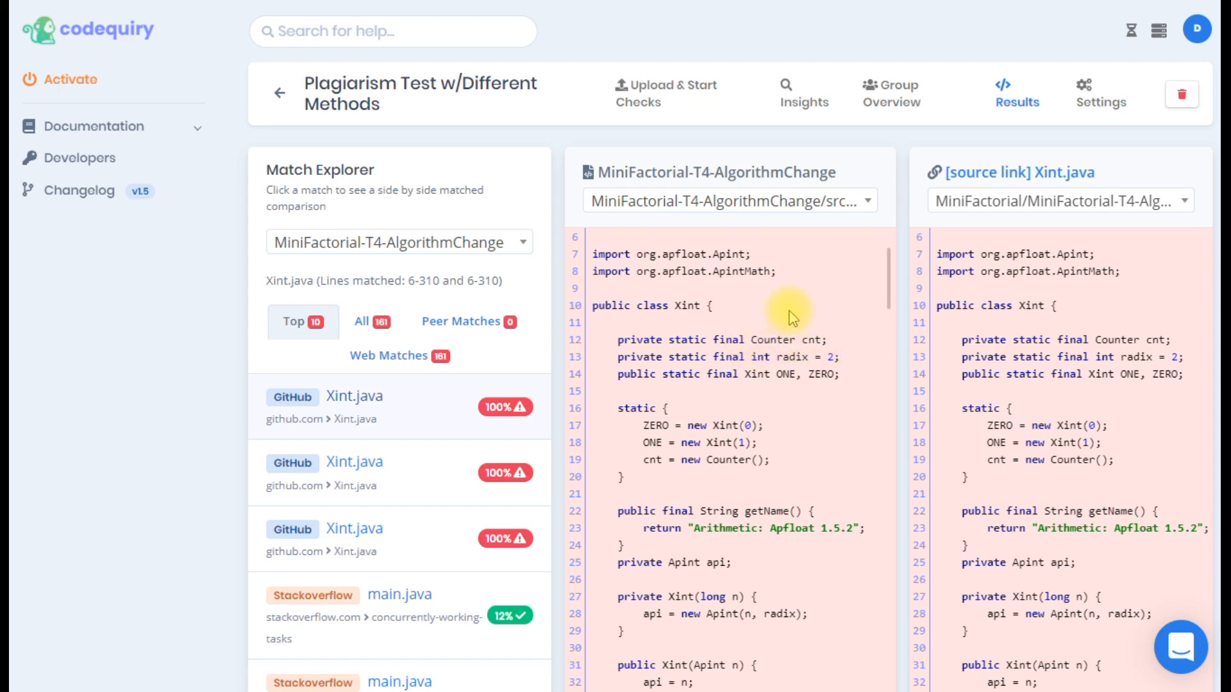